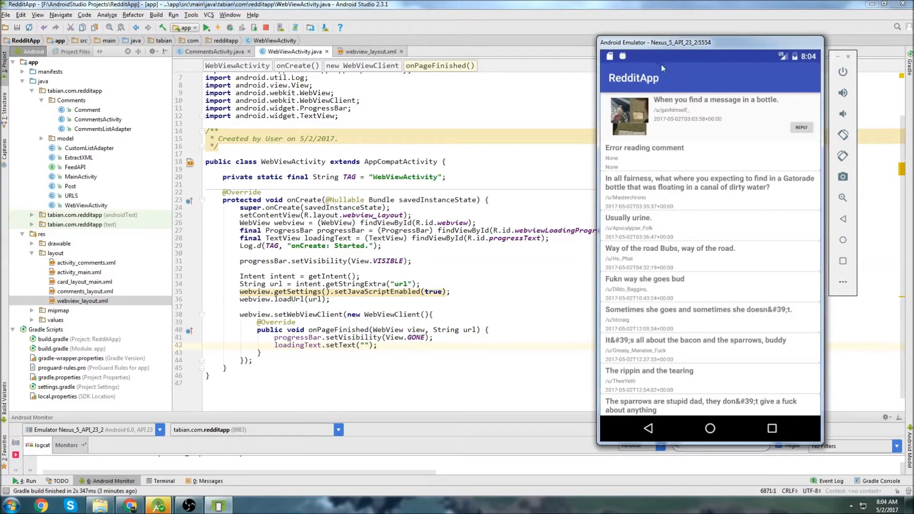
mouse_move(686, 147)
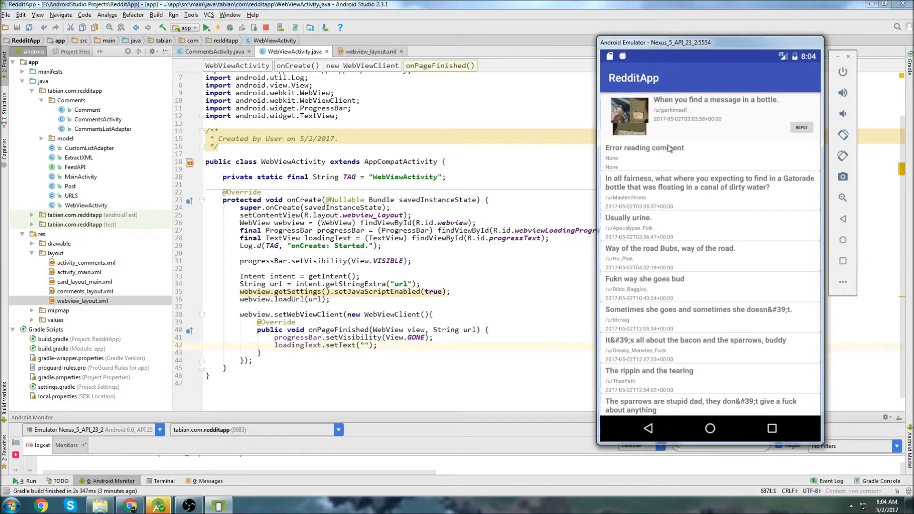
mouse_move(669, 158)
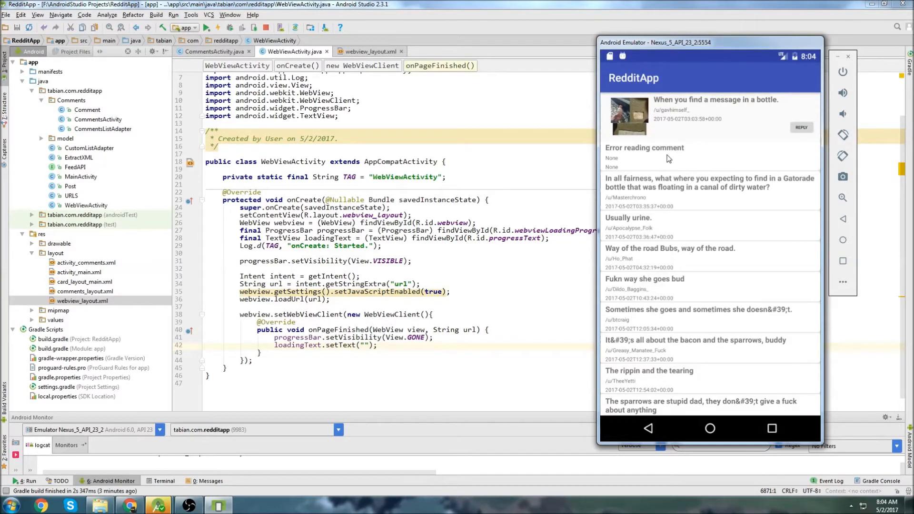
Step: Name the new LinearLayout resource file comment_input_dialog and create it
scroll(down, 3)
text(comment_input_d)
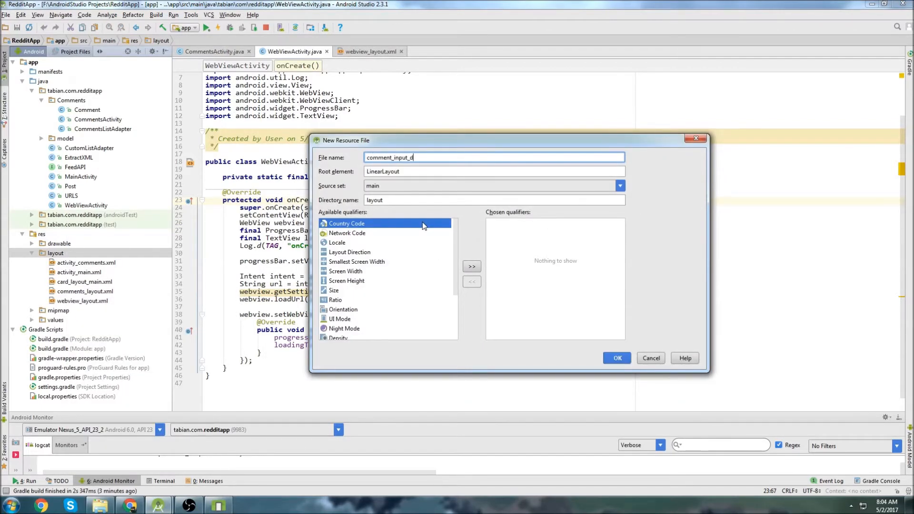
text(ialog)
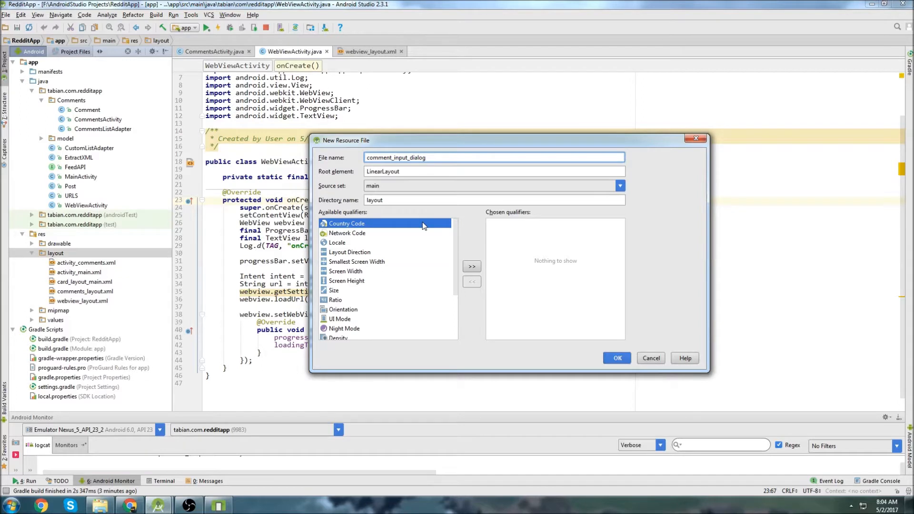
click(617, 358)
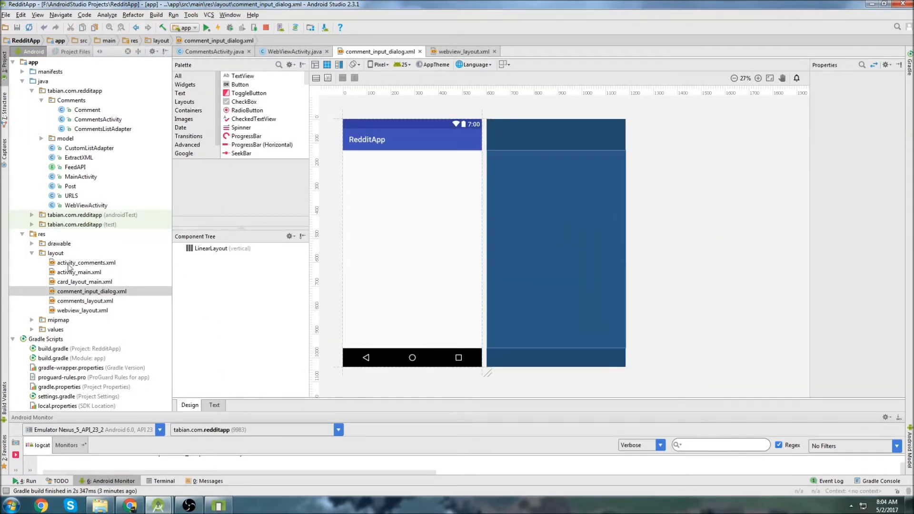
Step: Browse the layout folder's files, including activity_comments and activity_main
click(86, 262)
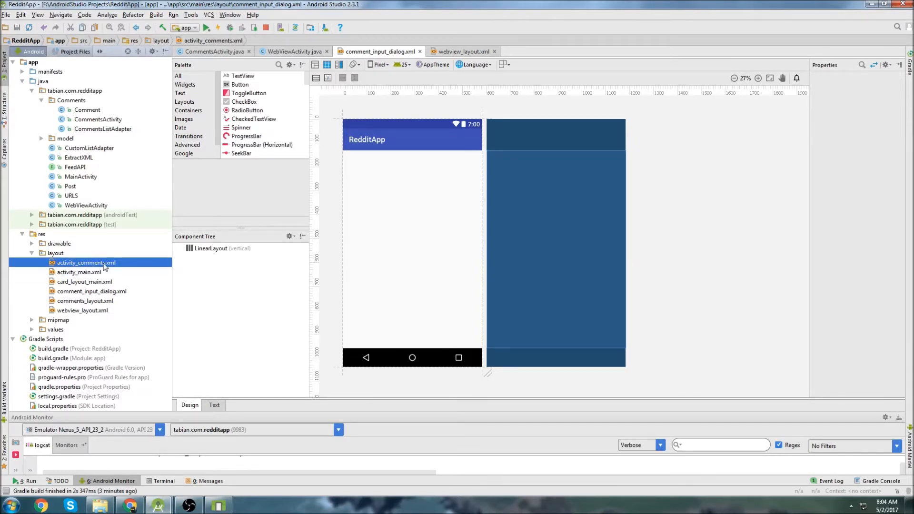
click(77, 272)
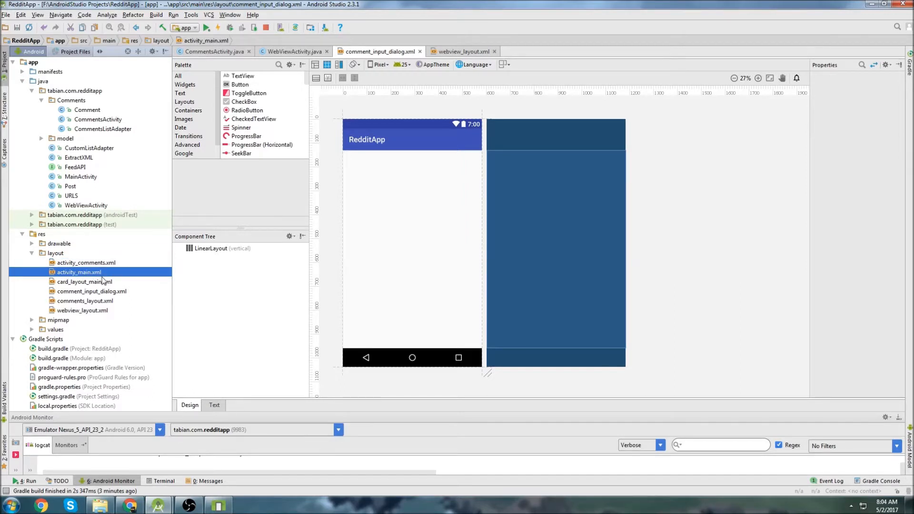
click(82, 310)
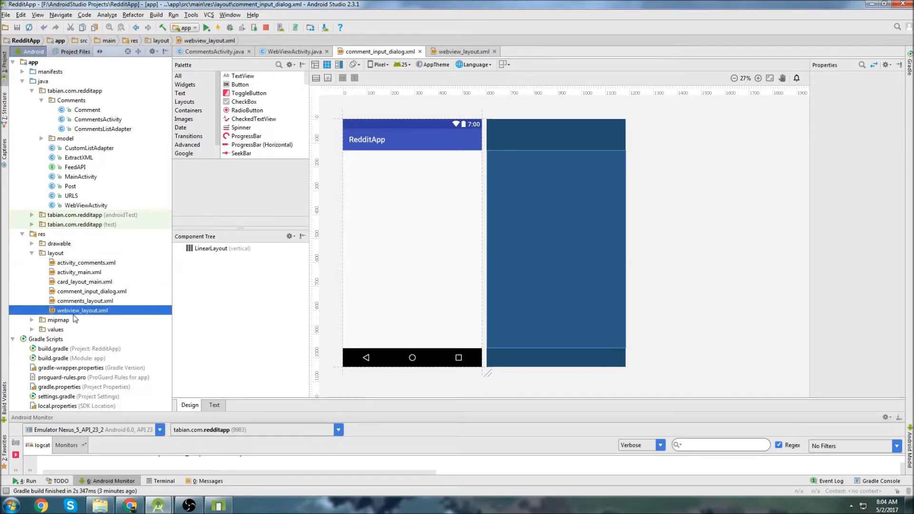
Step: Rename webview_layout.xml to webview_activity.xml, then reselect comment_input_dialog.xml
right_click(81, 310)
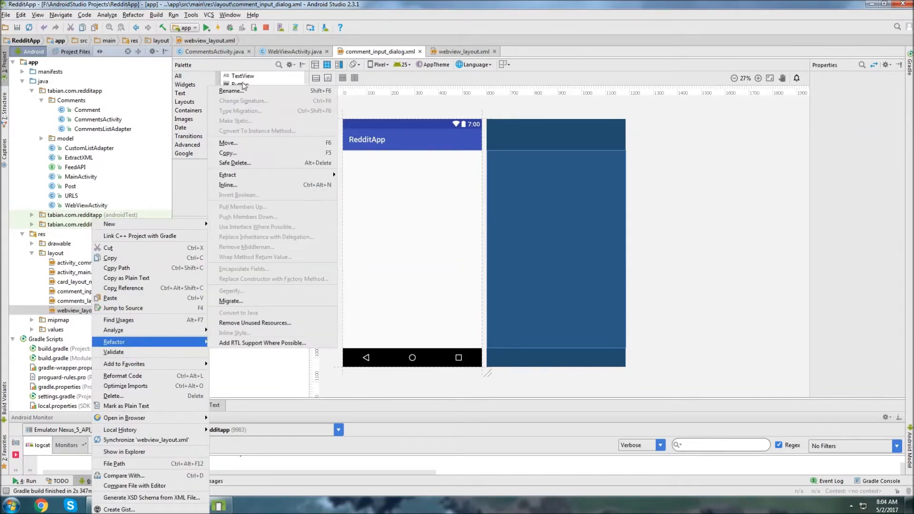
click(228, 91)
text(webview_activity.xml)
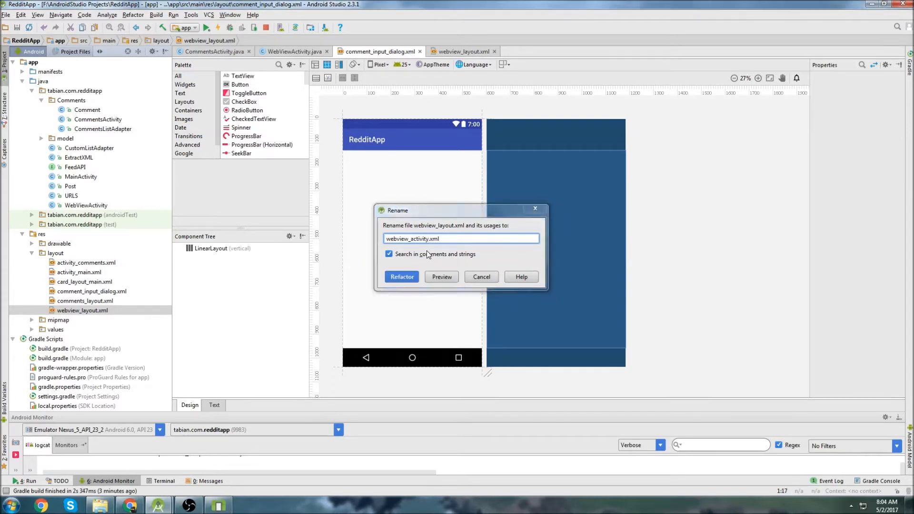
click(401, 277)
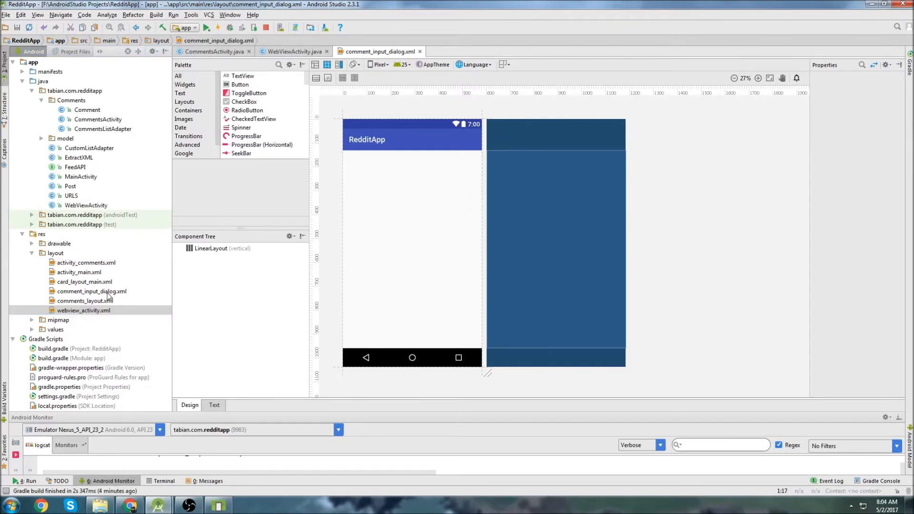
click(92, 291)
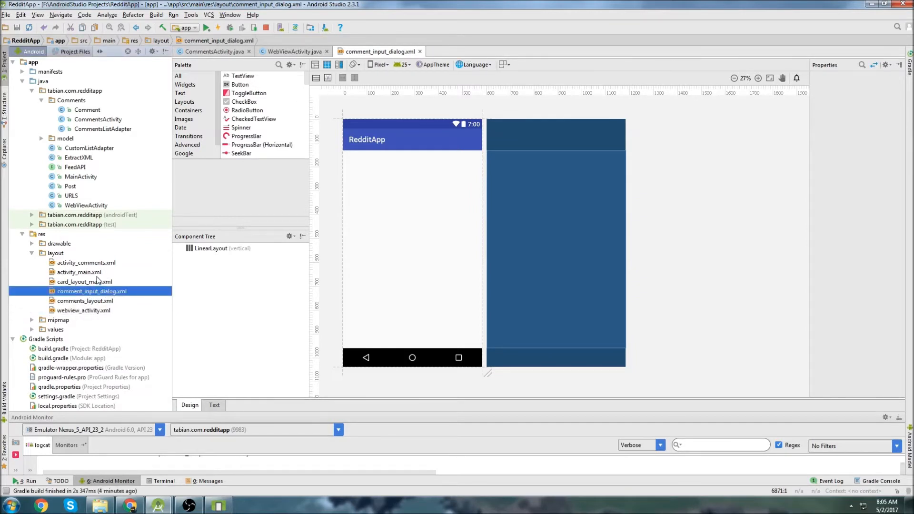
mouse_move(112, 295)
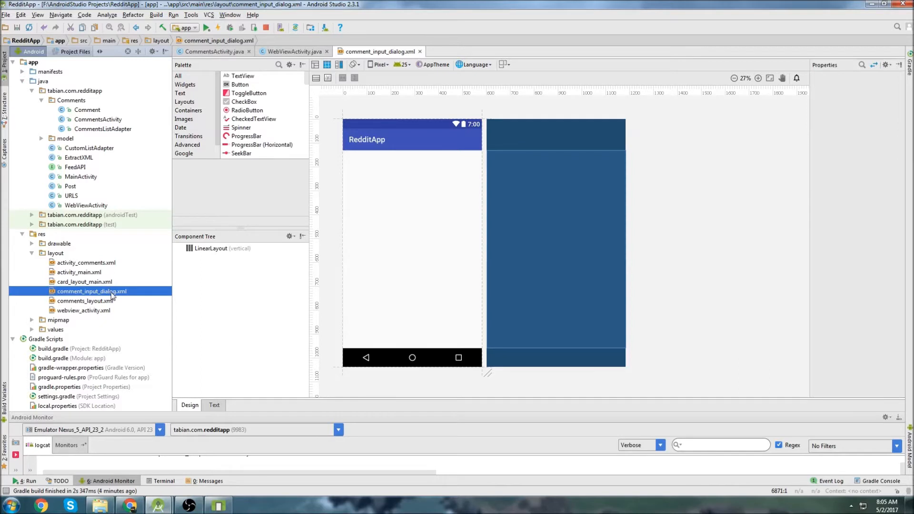
mouse_move(77, 300)
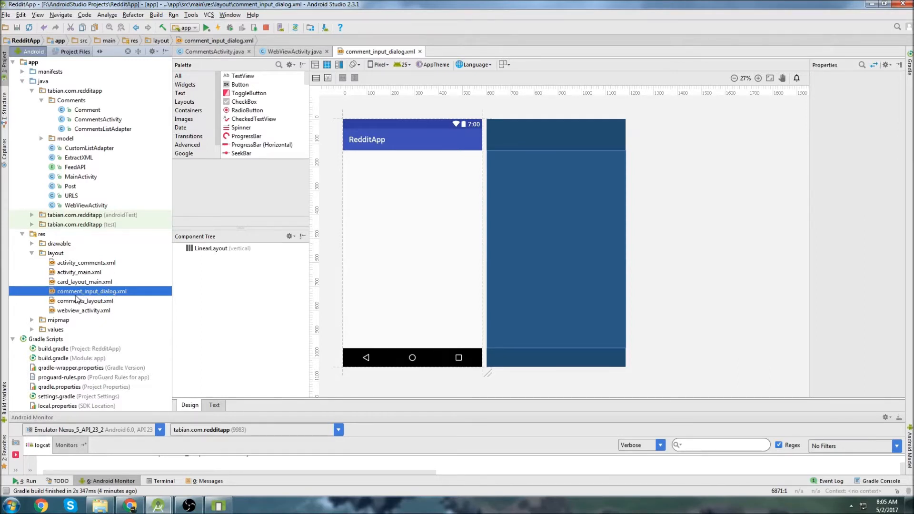
mouse_move(108, 291)
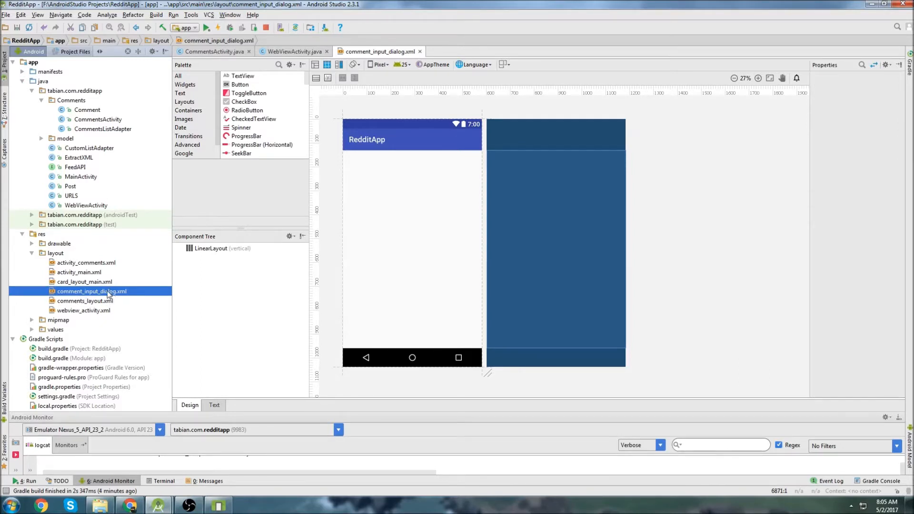
Step: In the XML, make the root RelativeLayout wrapping a vertical LinearLayout with weightSum 100
click(213, 405)
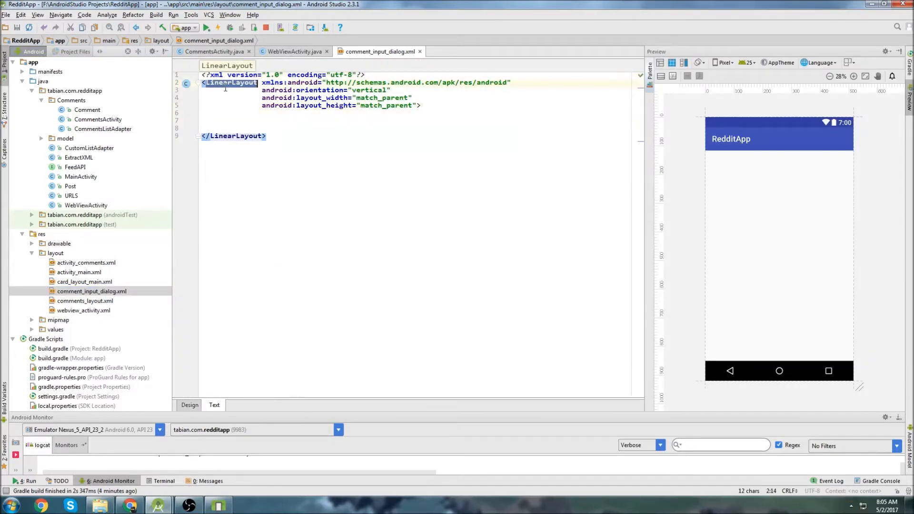
text(RelativeLayout)
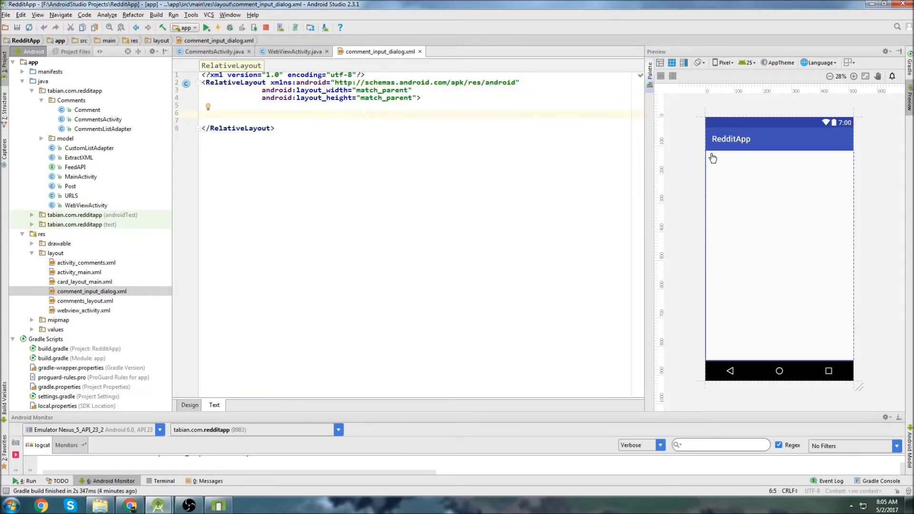
mouse_move(849, 156)
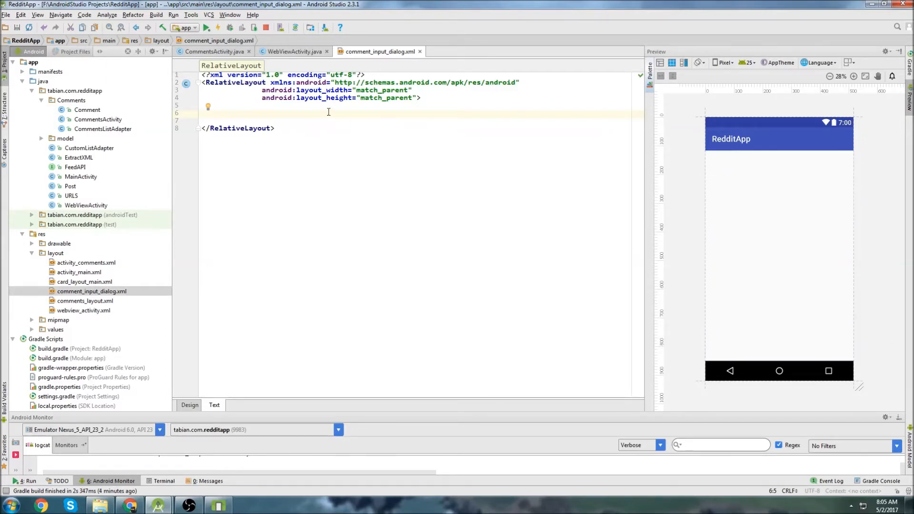
text(<LinearLayout)
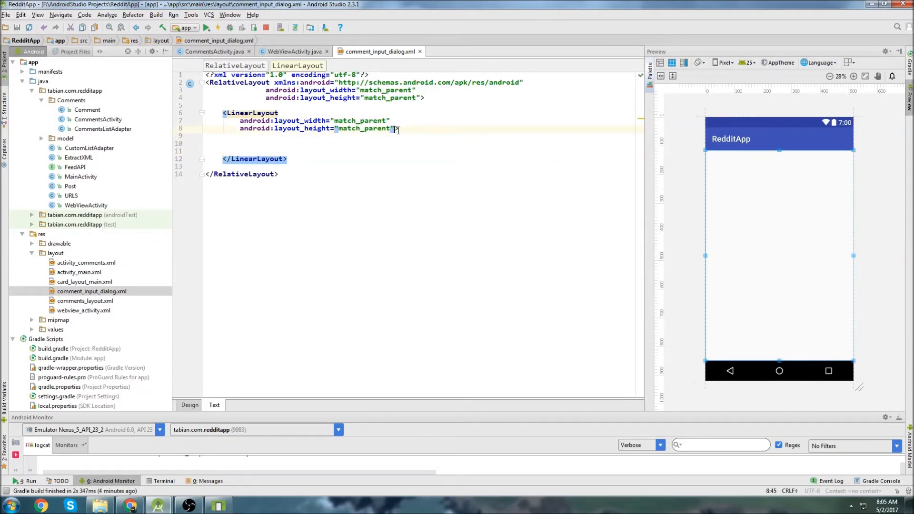
text(android:orientation="vertical)
text(w)
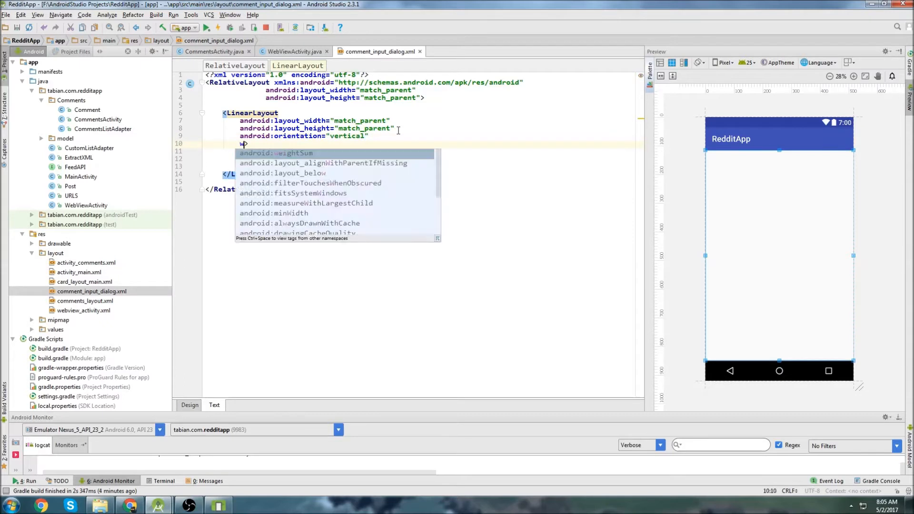
text(android:weightSum="100")
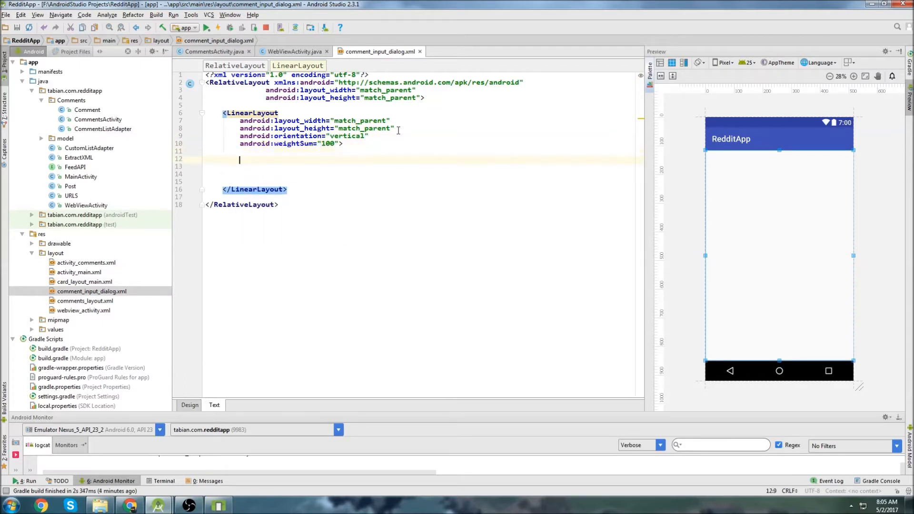
Step: Add an EditText with id dialogComment, layout weight 90 and top gravity
text(<Edi)
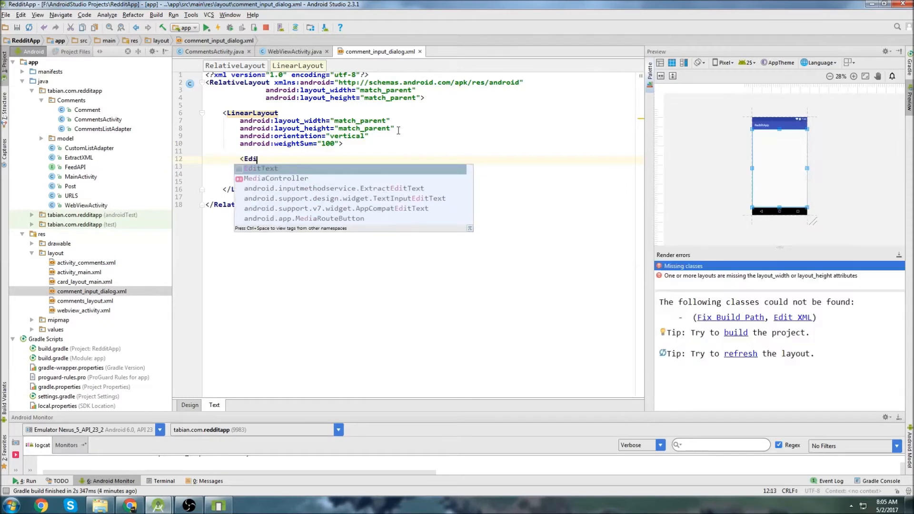
text(EditText)
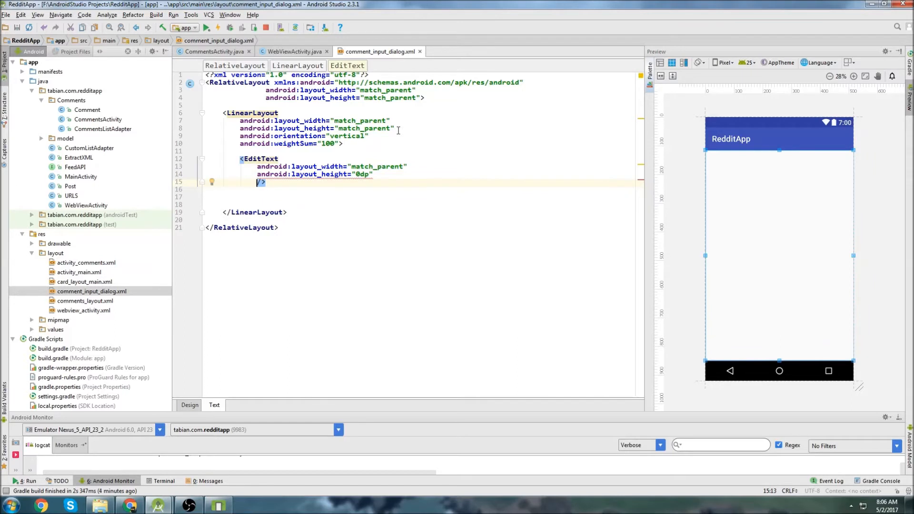
text(android:id="@+id/")
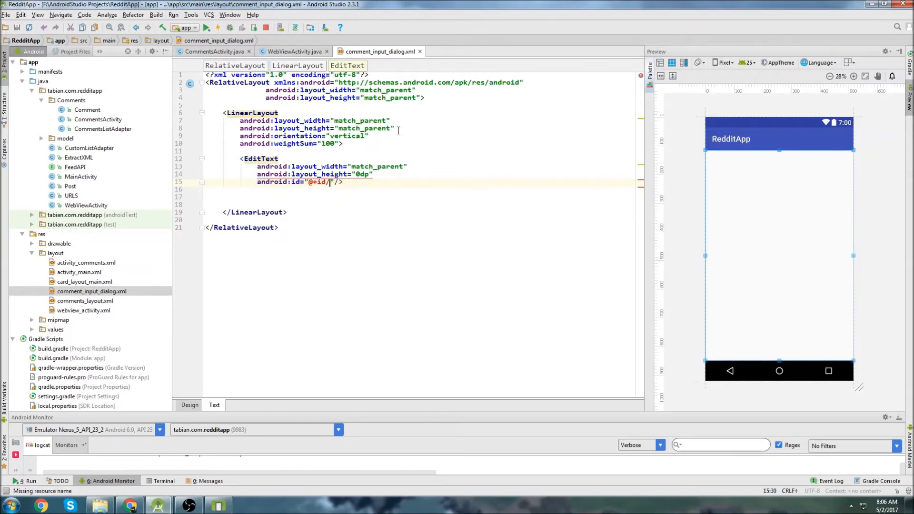
text(dialogComment)
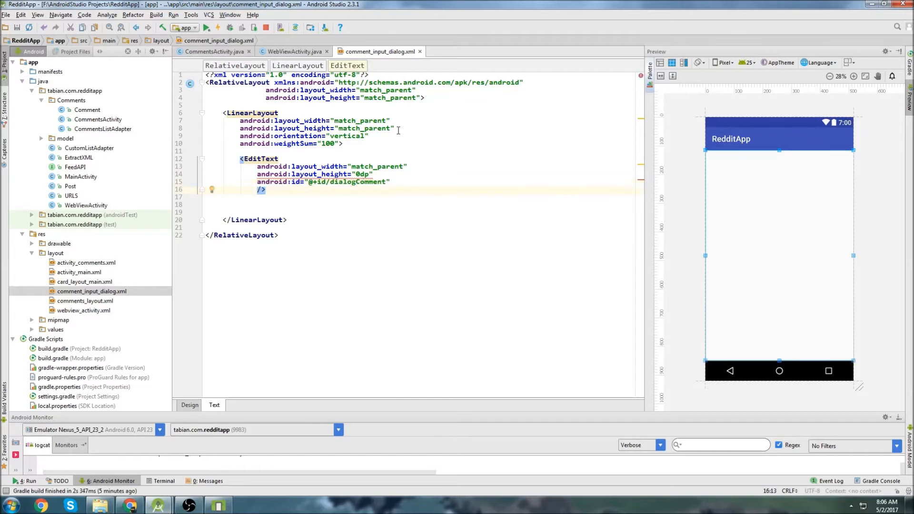
text(android:layout_weight="90")
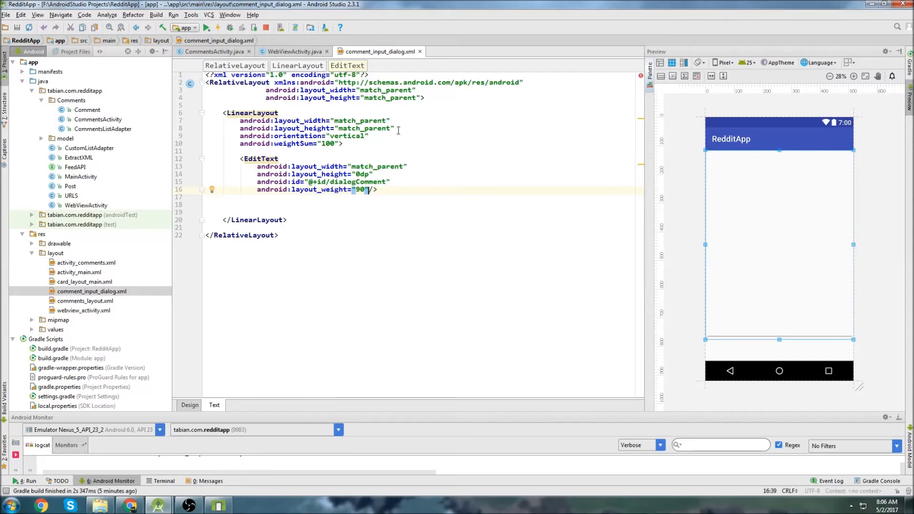
text(android:layout_gravity="")
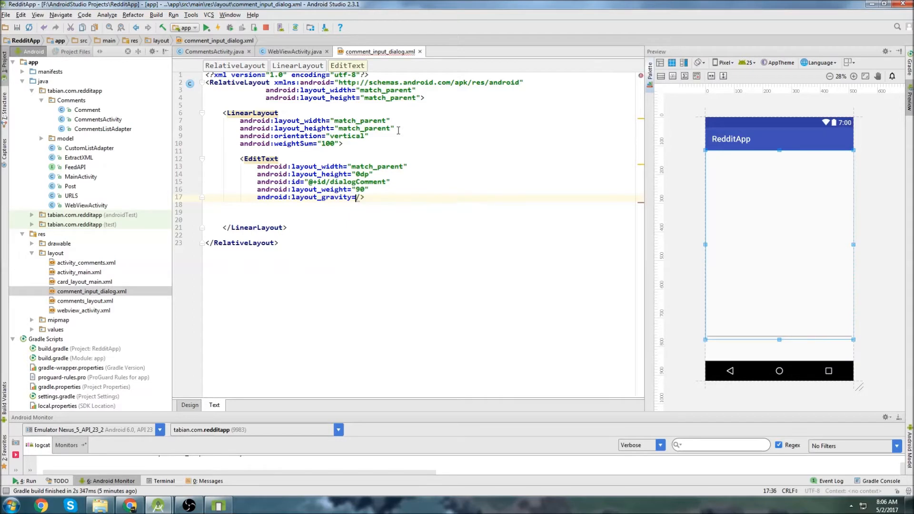
text(gra)
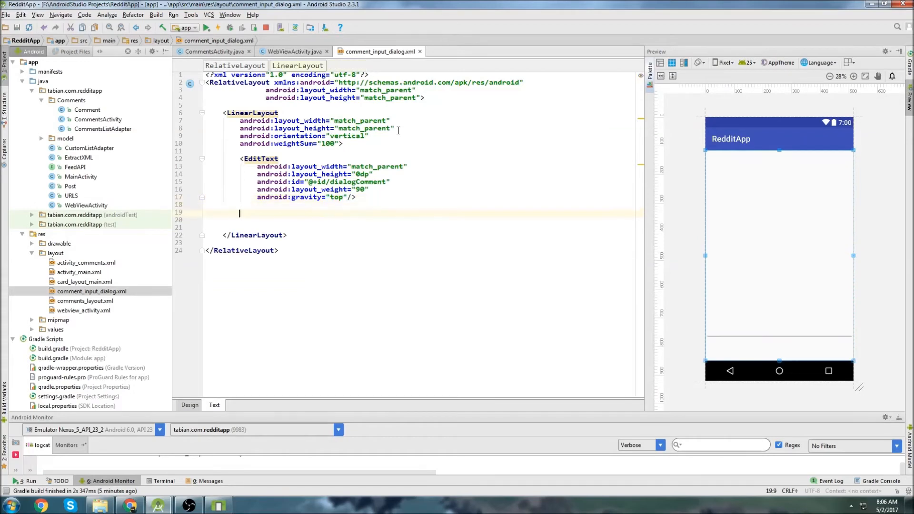
text(<but)
text(android:layout_weight="10dp"/>)
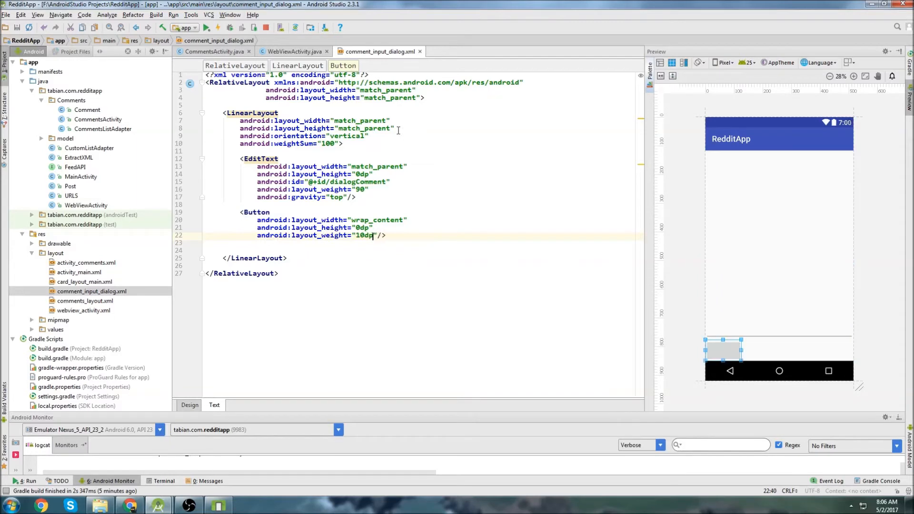
Step: Give the button text 'post Comment', id btnPostComment, 10sp size and centred alignment
key(Enter)
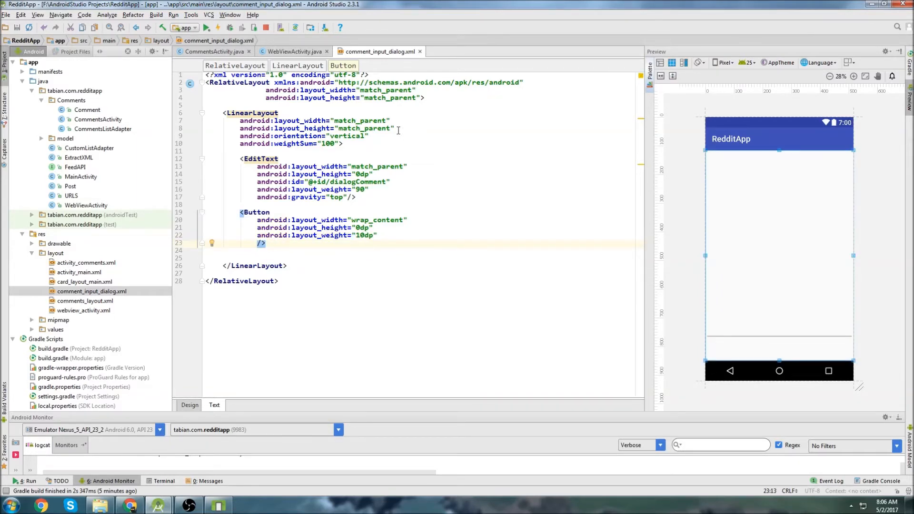
text(text="post Comment)
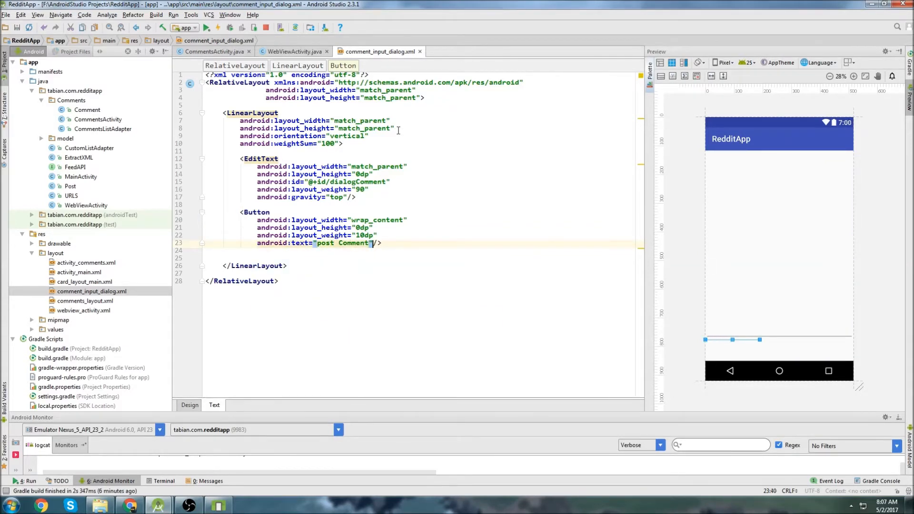
text(android:id="@+id/")
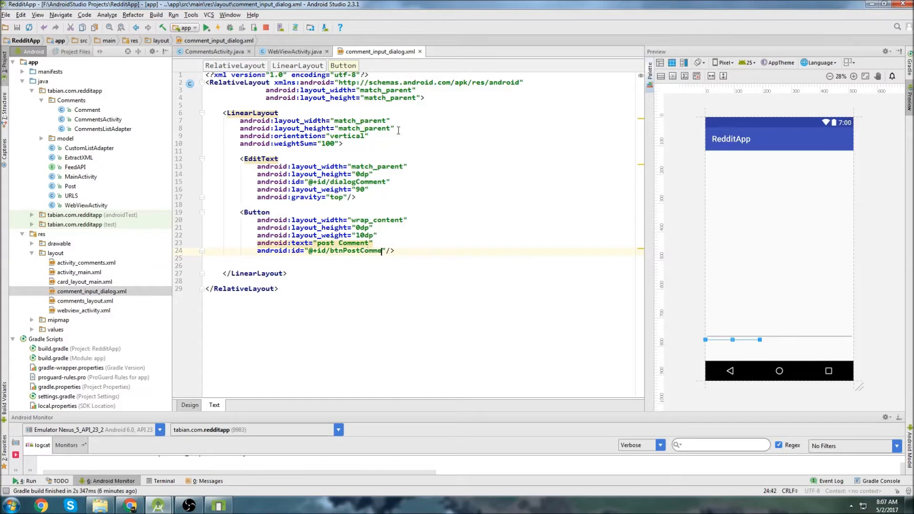
text(textsize="1"/>)
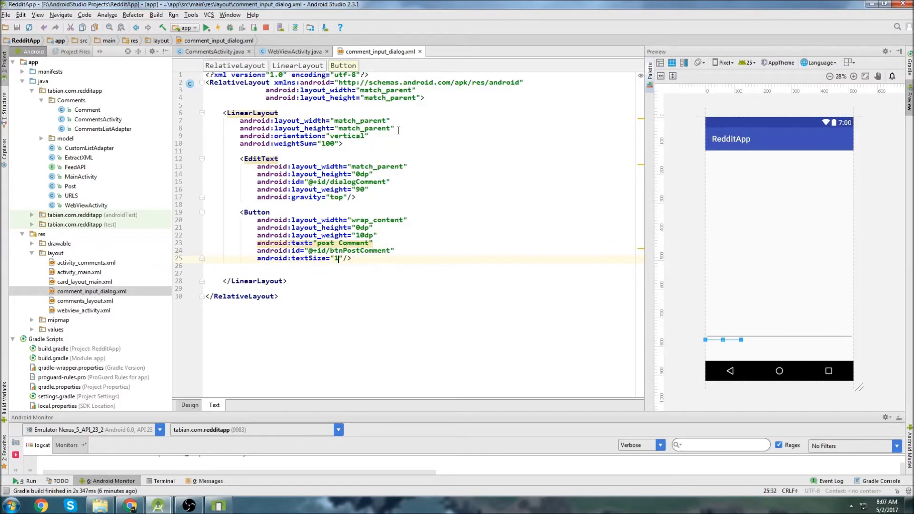
text(0sp)
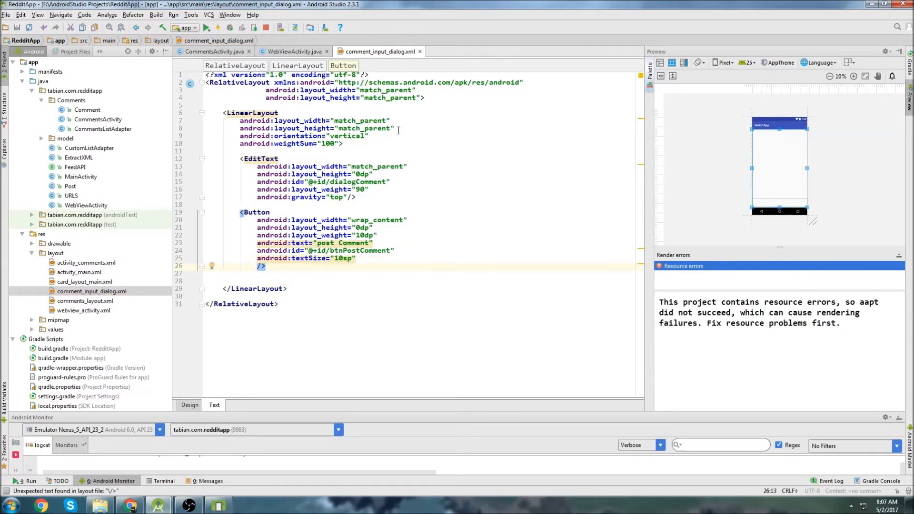
text(android:textAlignment=")
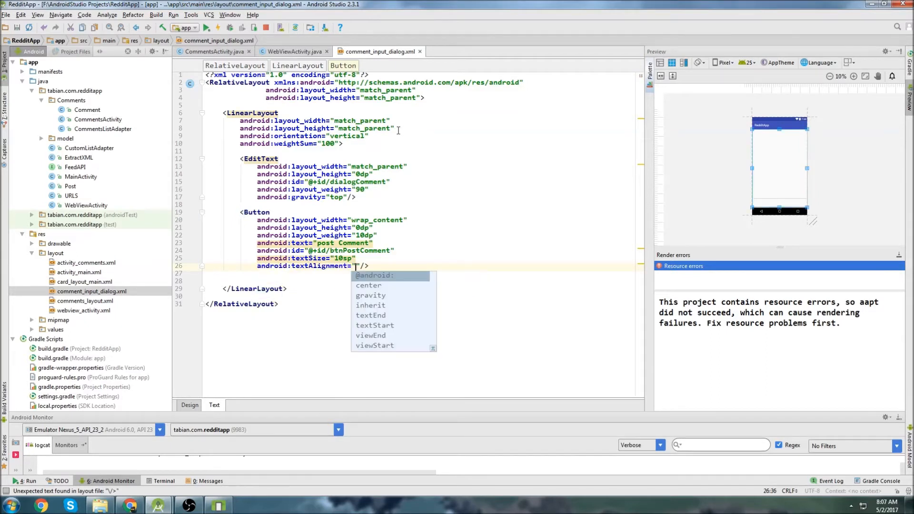
click(368, 285)
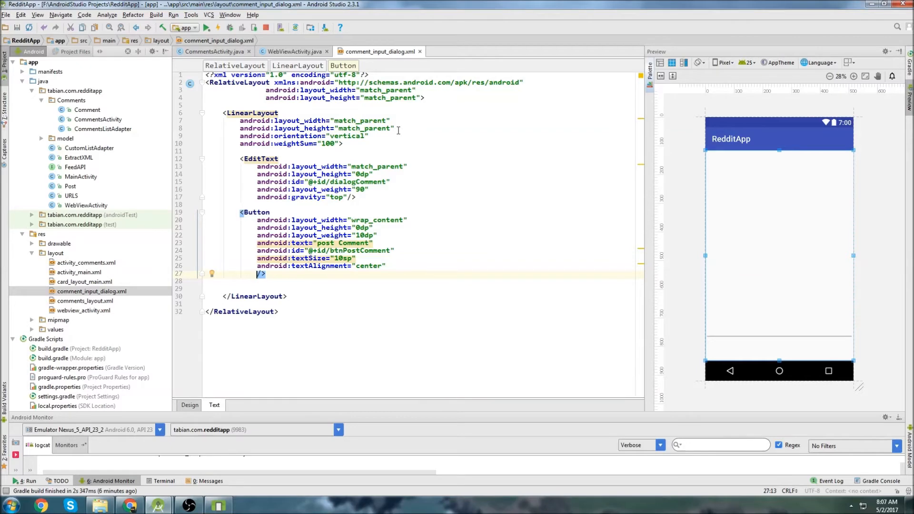
Step: Add 5dp bottom, left and top margins to the button
text(marginBottom="5dp)
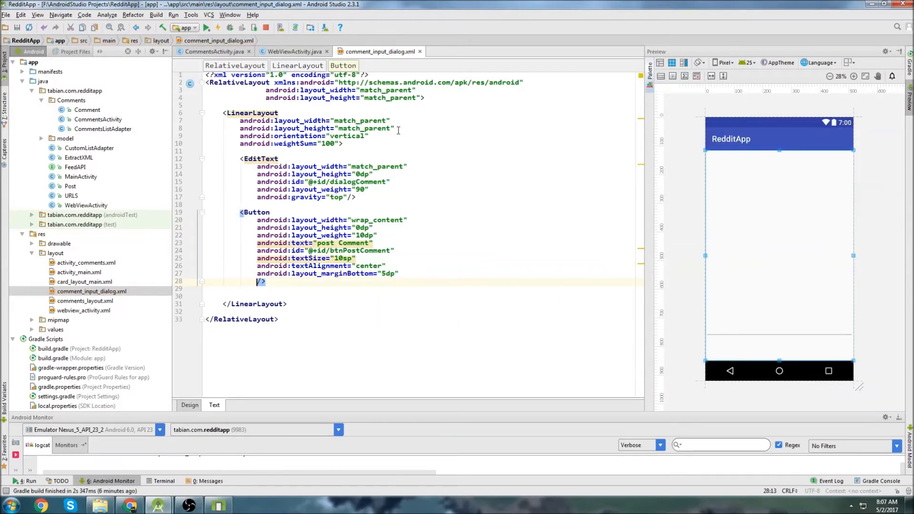
text(android:layout_marginLeft="5)
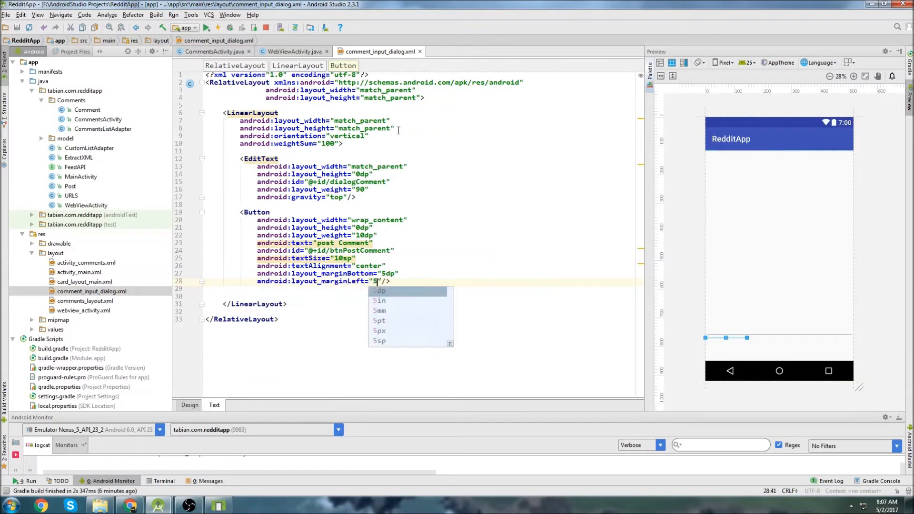
text(marginTop="5dp")
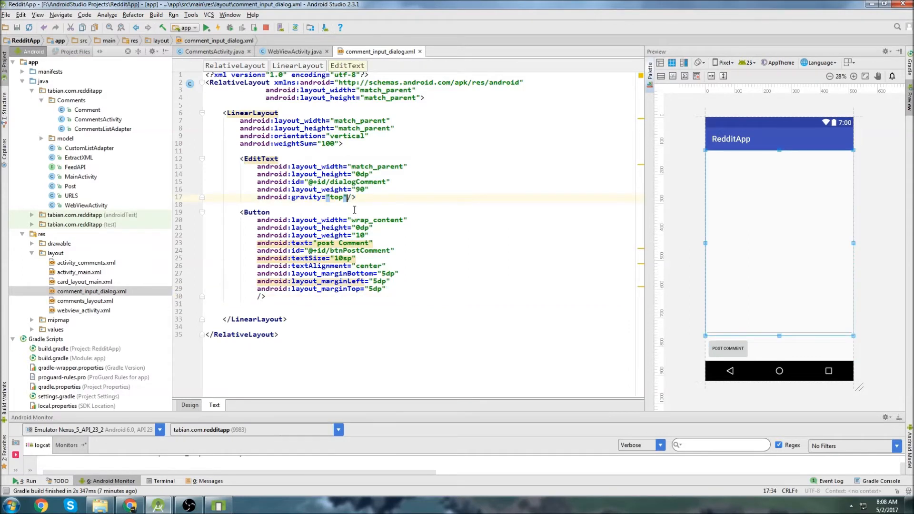
Step: Add the hint 'Your Comment...' to the EditText, then go to CommentsActivity.java
text(android:hint=""/>)
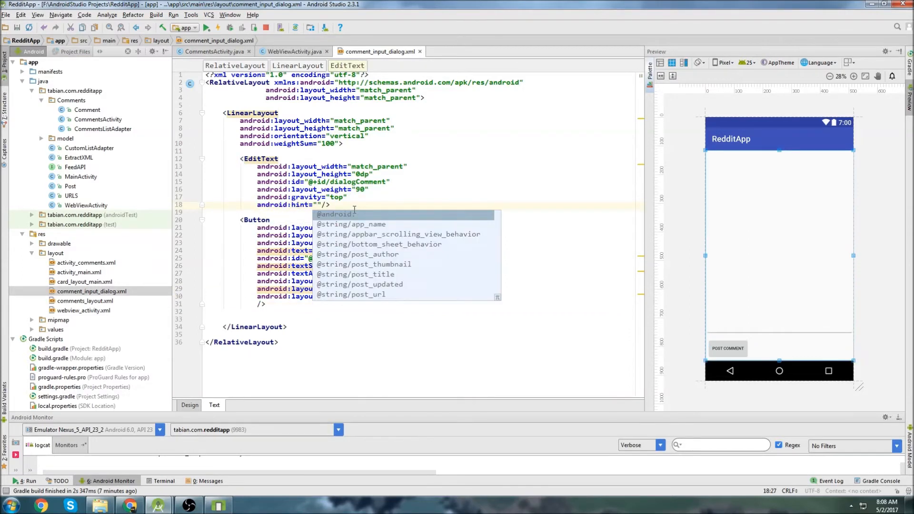
text(Your Comment...)
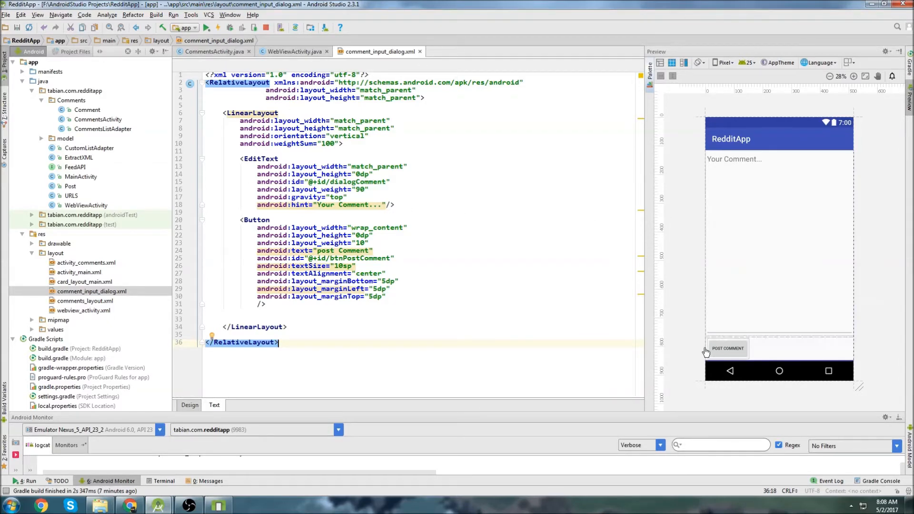
click(296, 51)
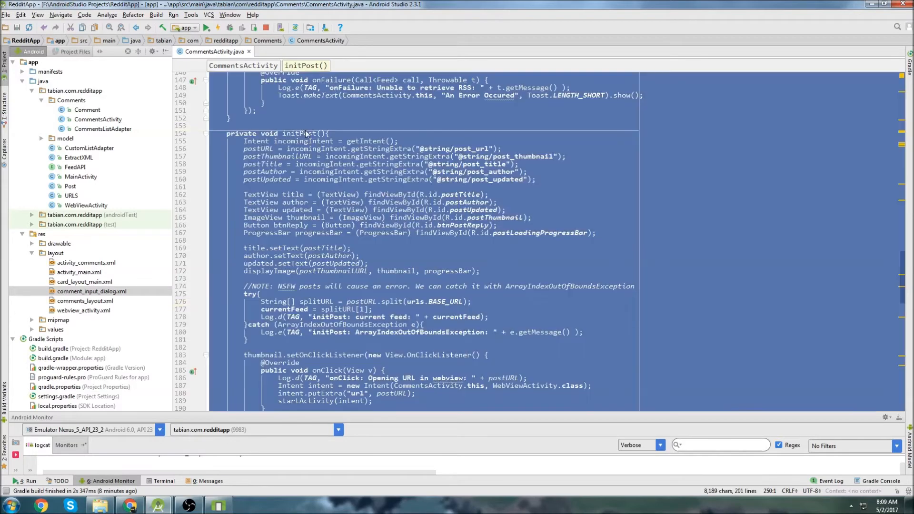
Step: In initPost, add a btnReply click listener that logs 'onClick: reply.'
scroll(down, 3)
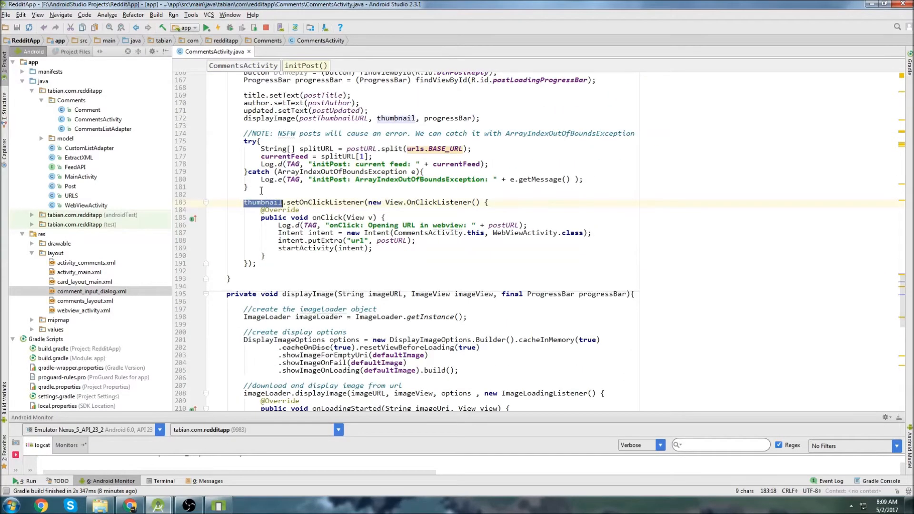
text(btnReply)
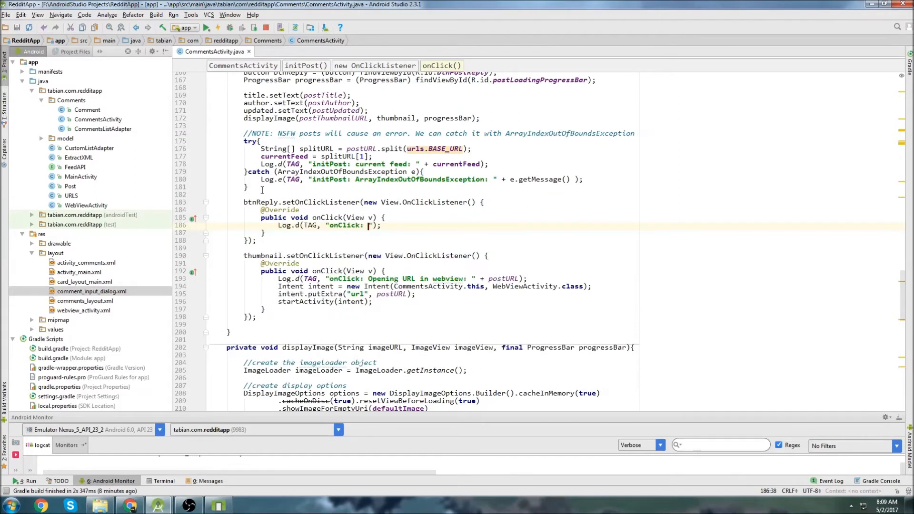
text(comment)
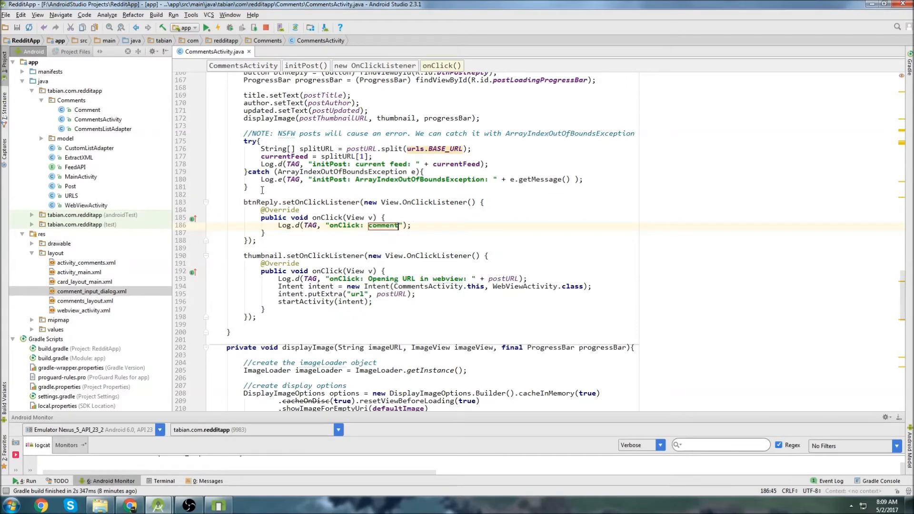
text(id)
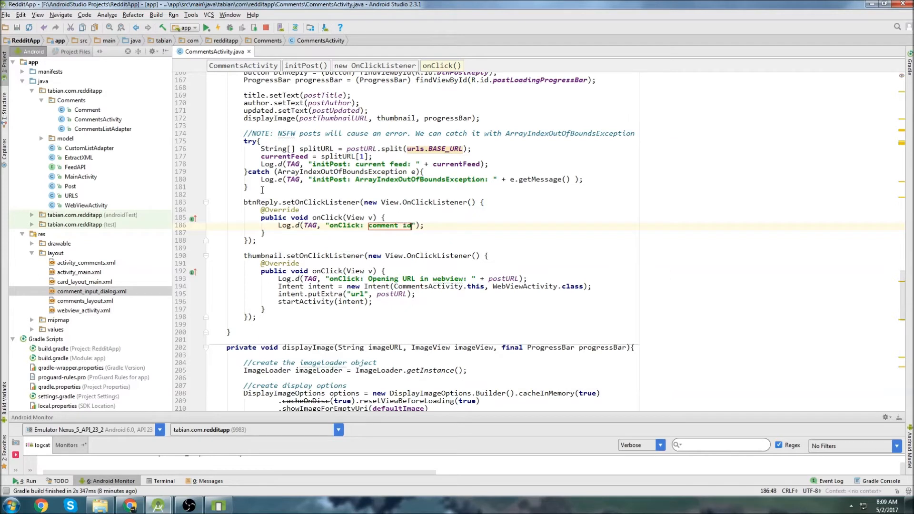
key(Delete)
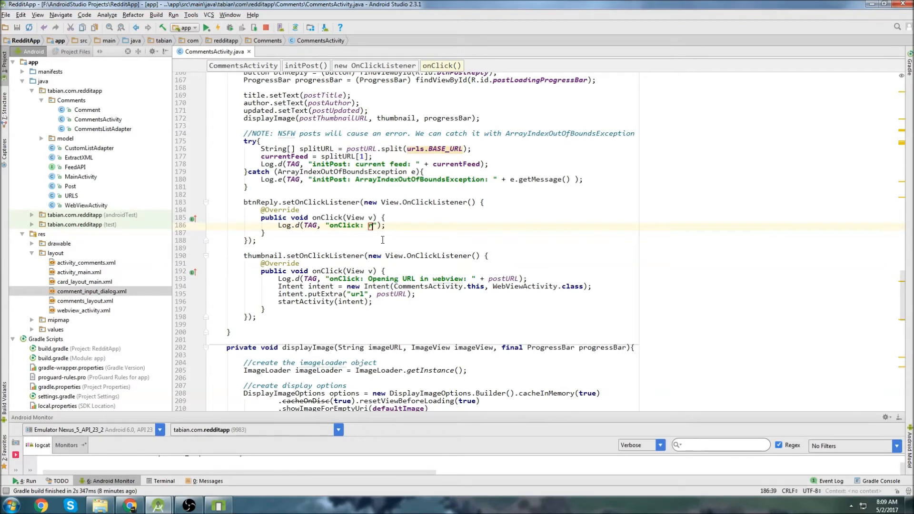
text(eply.)
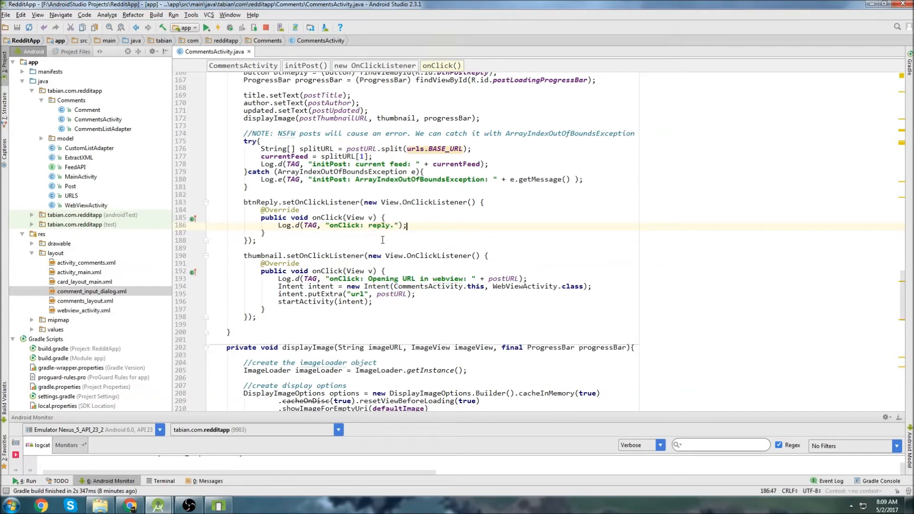
key(Enter)
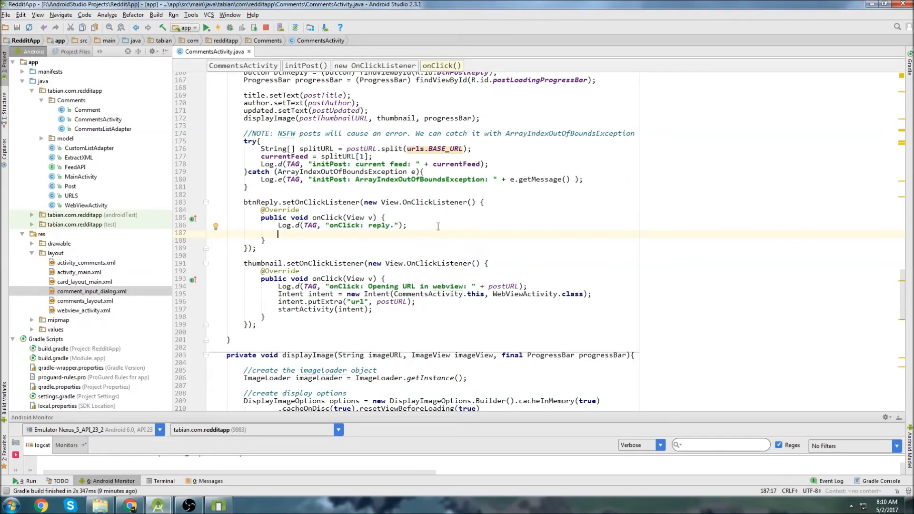
Step: Call getUserComment() in the reply listener and start a private getUserComment() method
text(get)
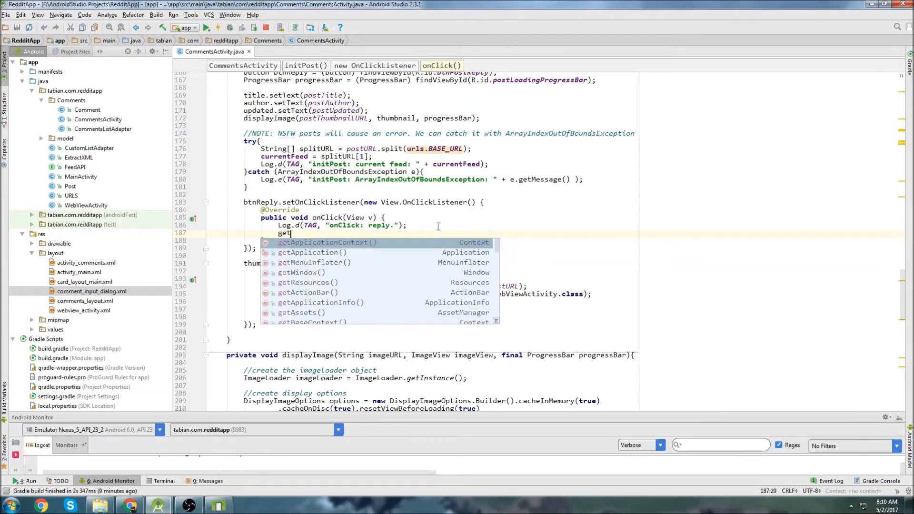
text(UserComment)
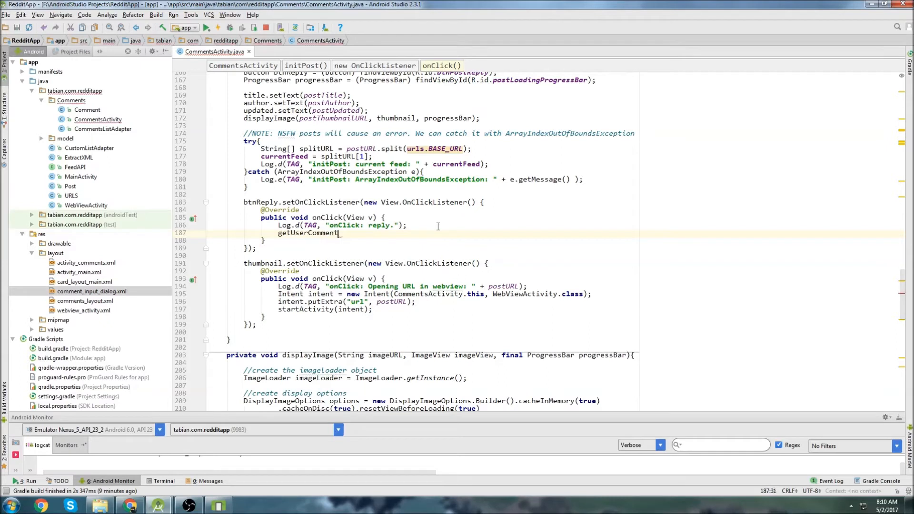
text(();)
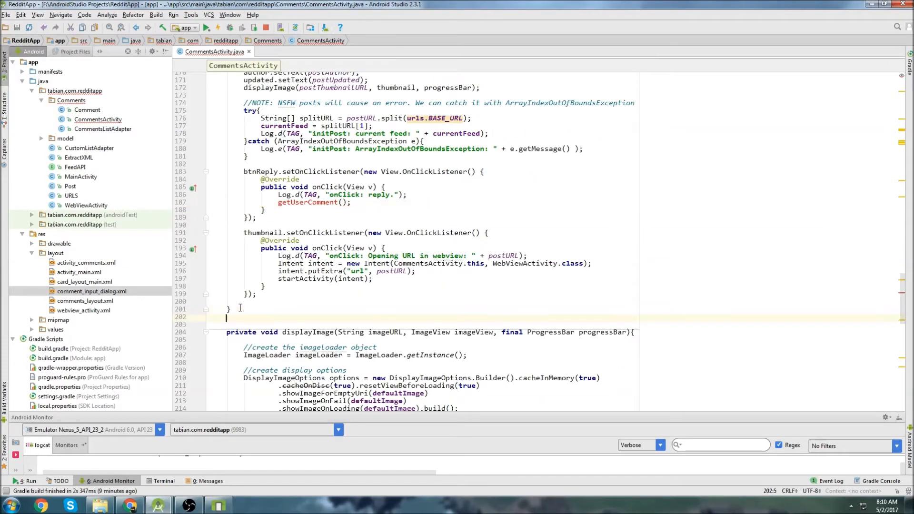
text(private void getUserComment(){)
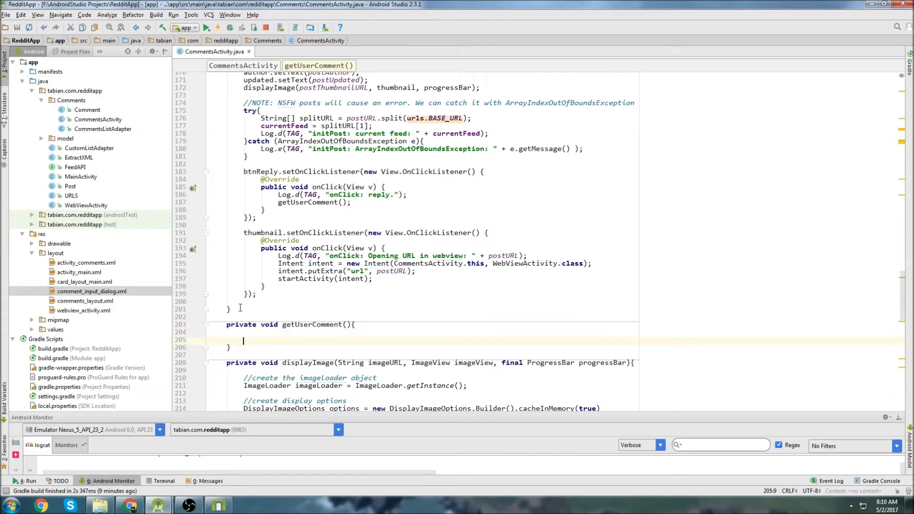
Step: Create a final Dialog named dialog for CommentsActivity.this, correcting a misspelled name
text(final)
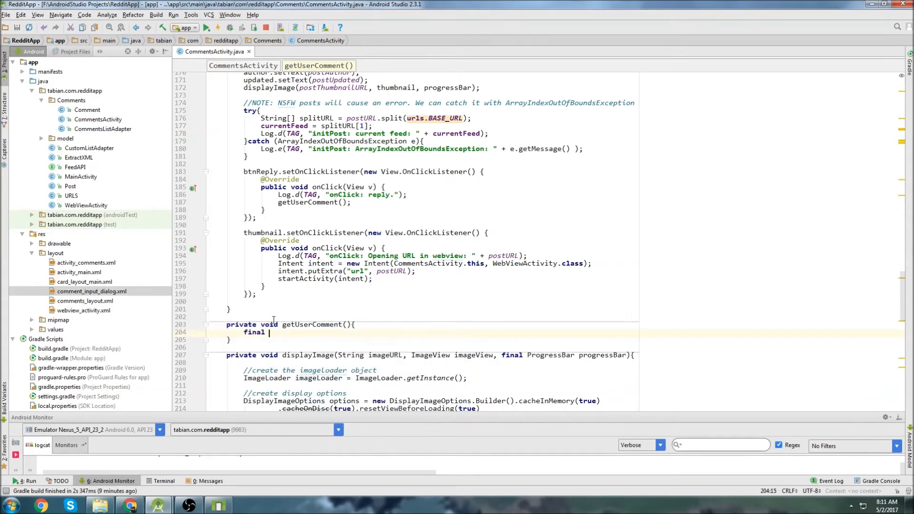
text(Dialog dialg = new Dia)
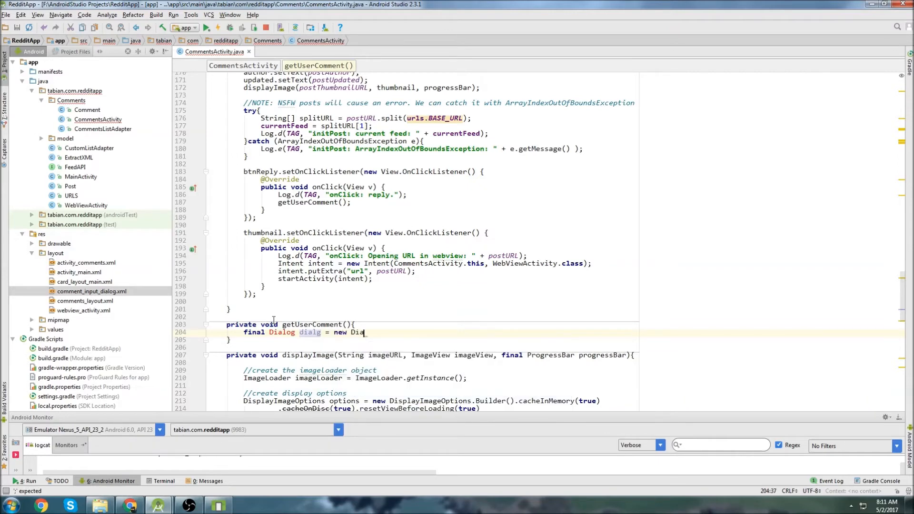
text(log())
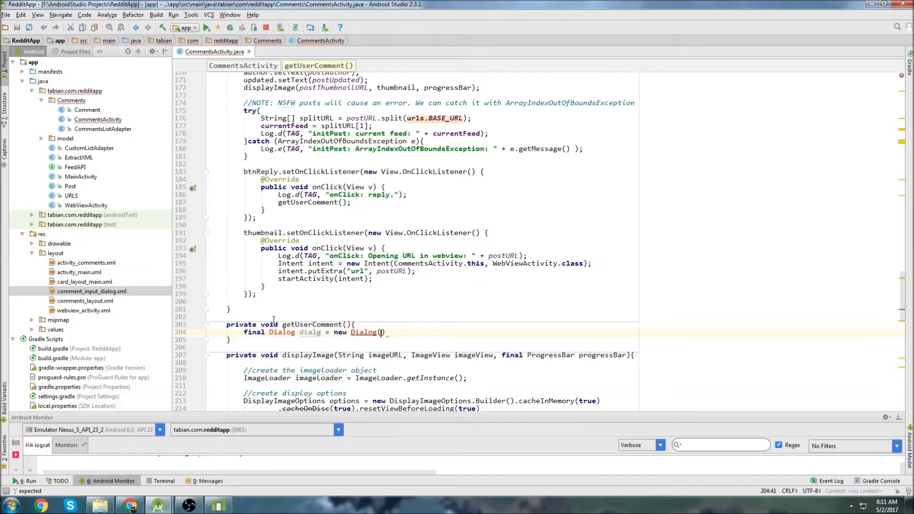
text(CommentsActivity)
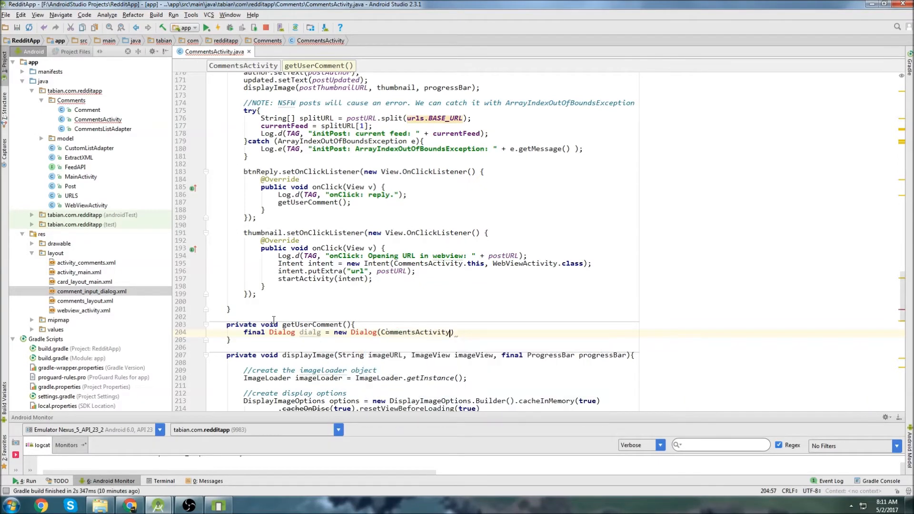
text(.this);)
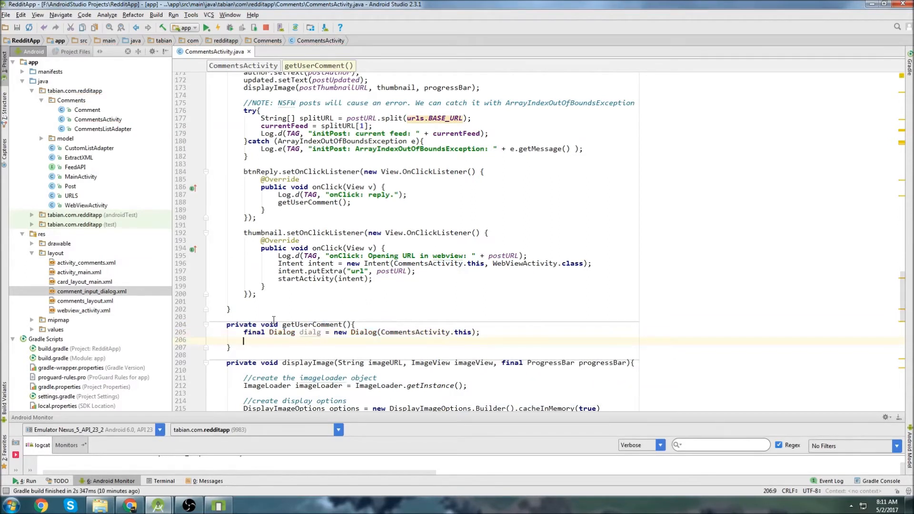
text(dialg)
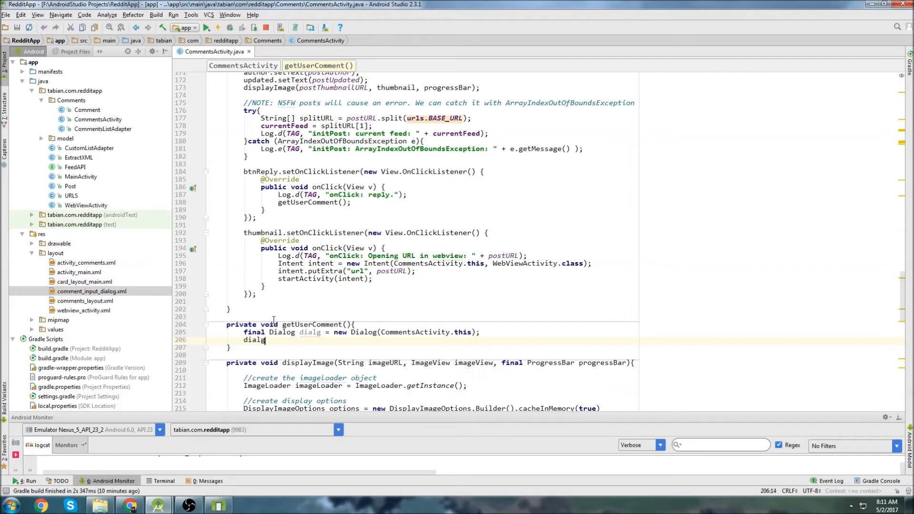
double_click(310, 332)
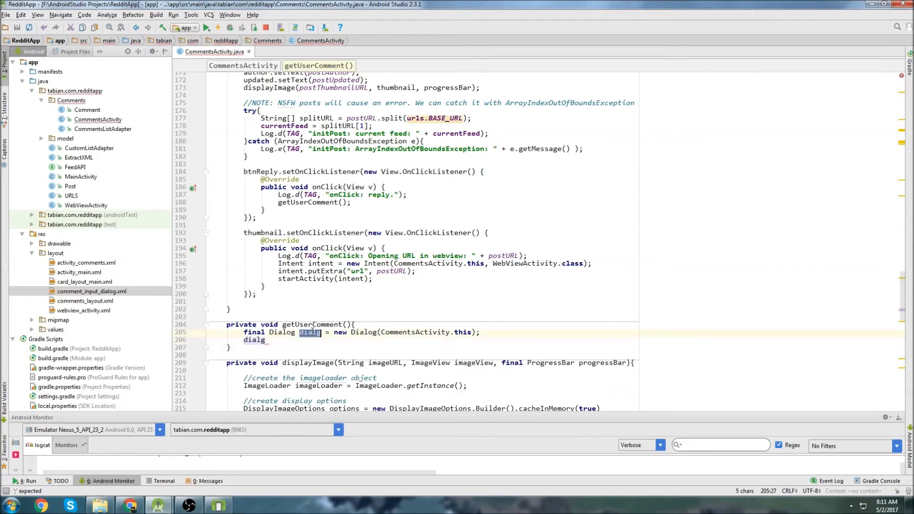
text(g)
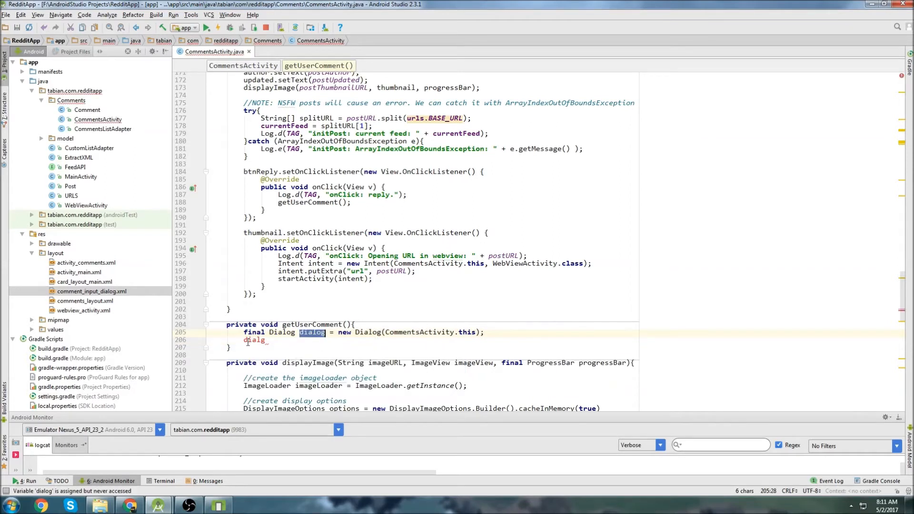
Step: Set the dialog title to 'dialog' and its content view to comment_input_dialog
text(dialog.setTitle("dialog");)
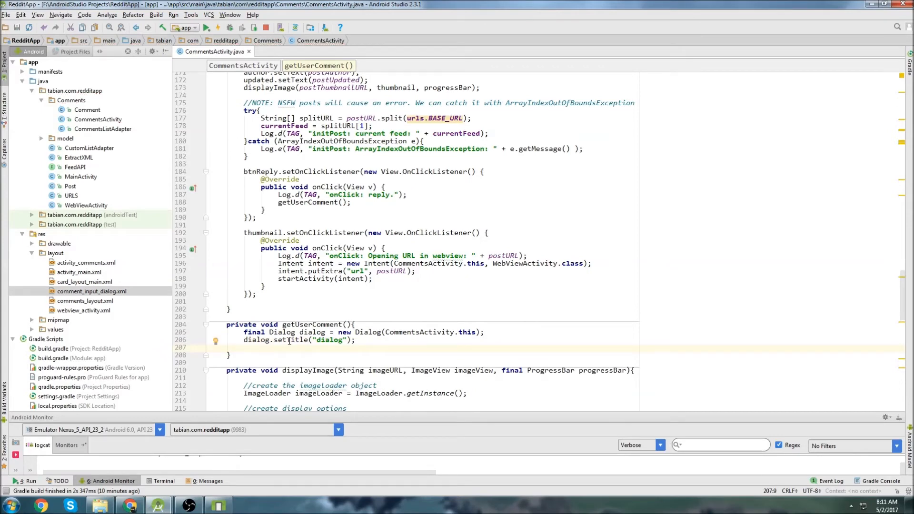
text(dial)
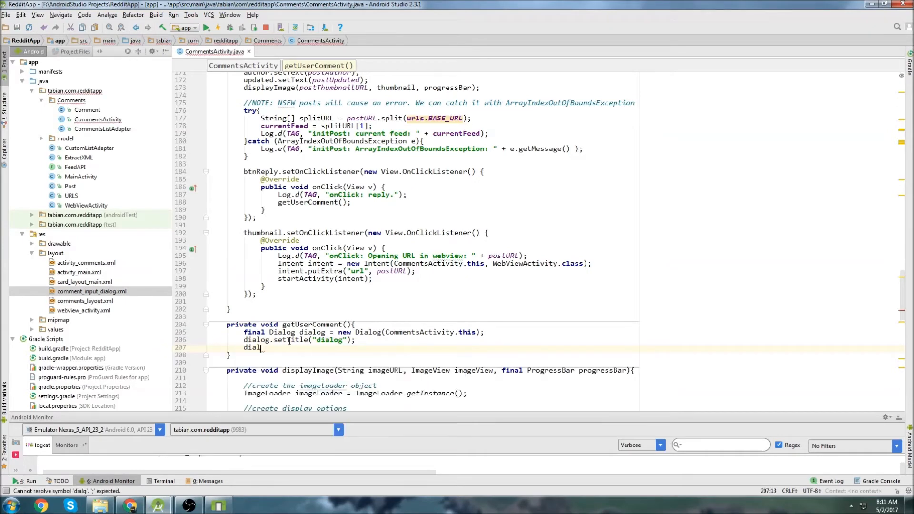
text(setConv)
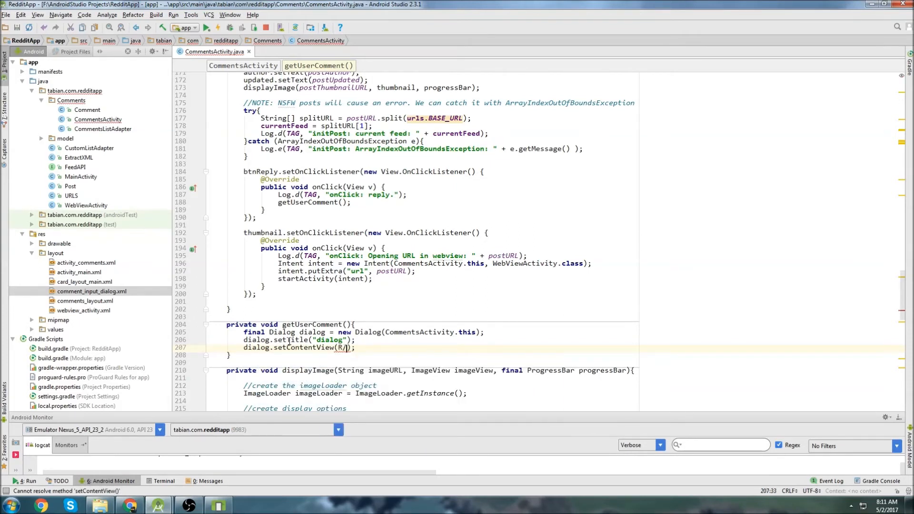
text(layout.c)
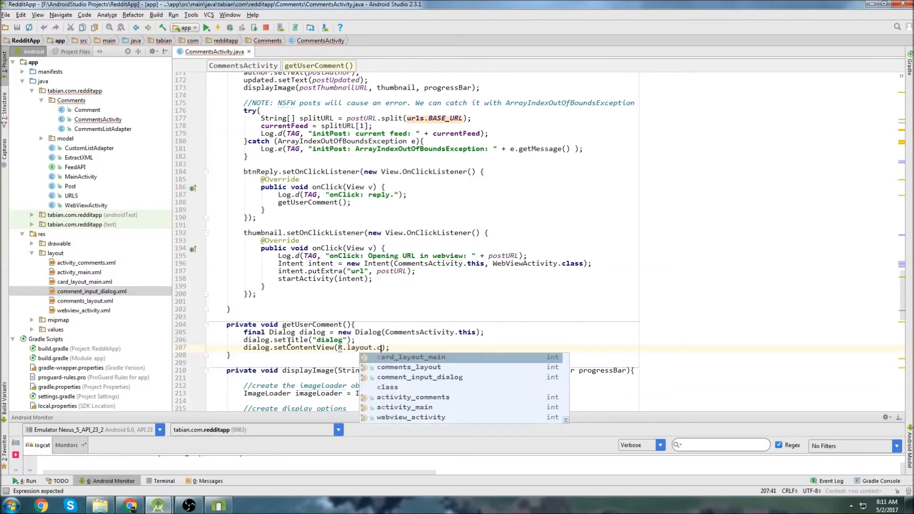
click(420, 377)
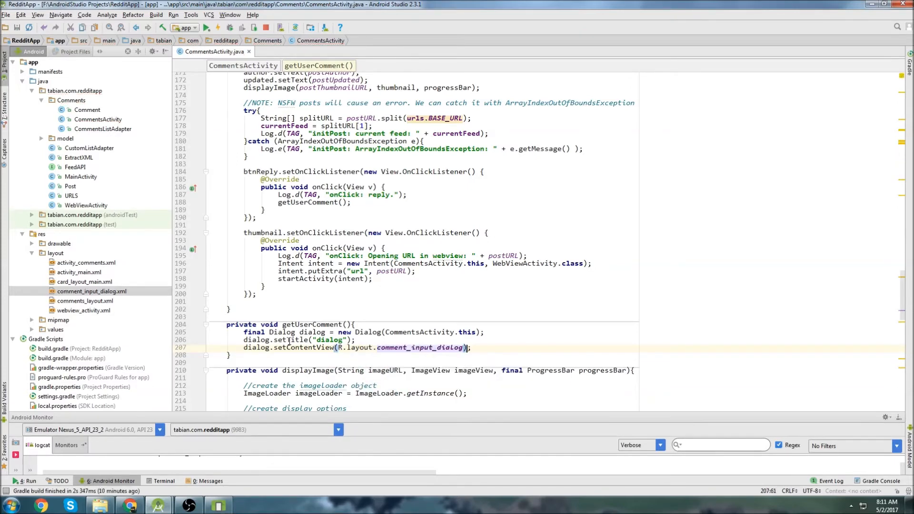
scroll(down, 3)
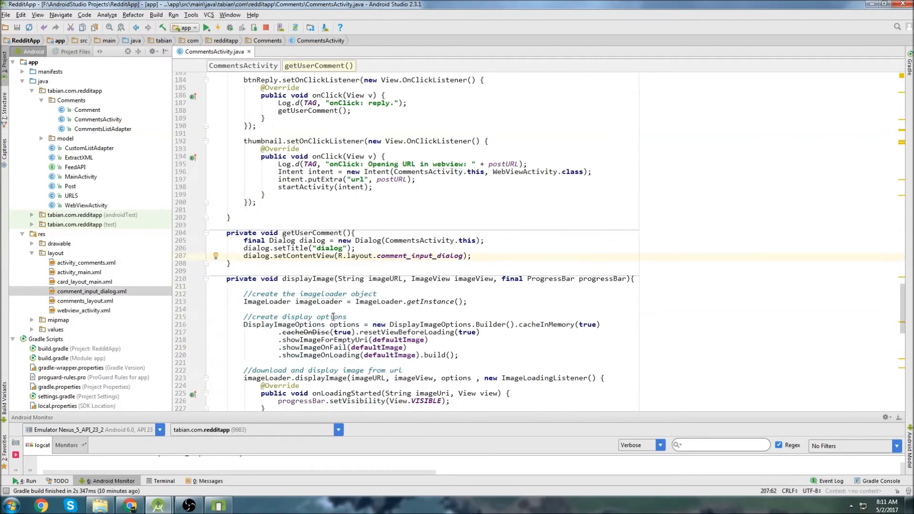
scroll(down, 3)
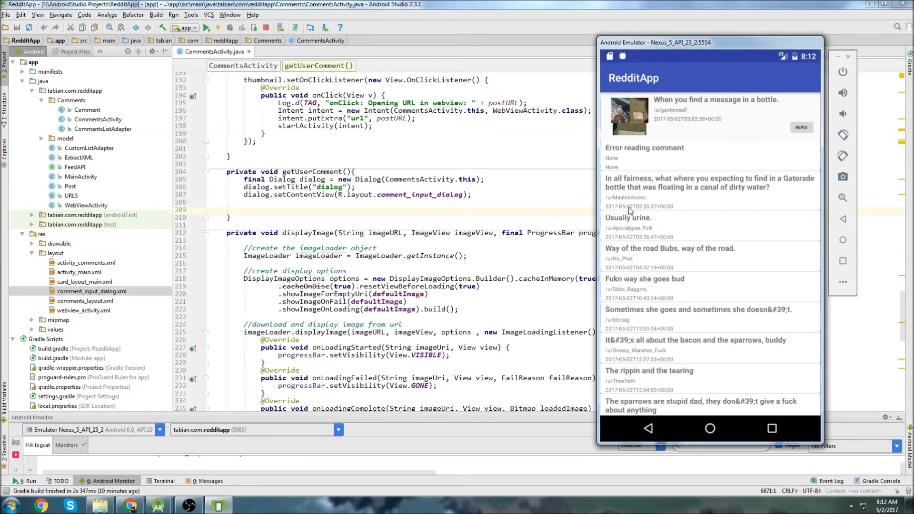
mouse_move(632, 242)
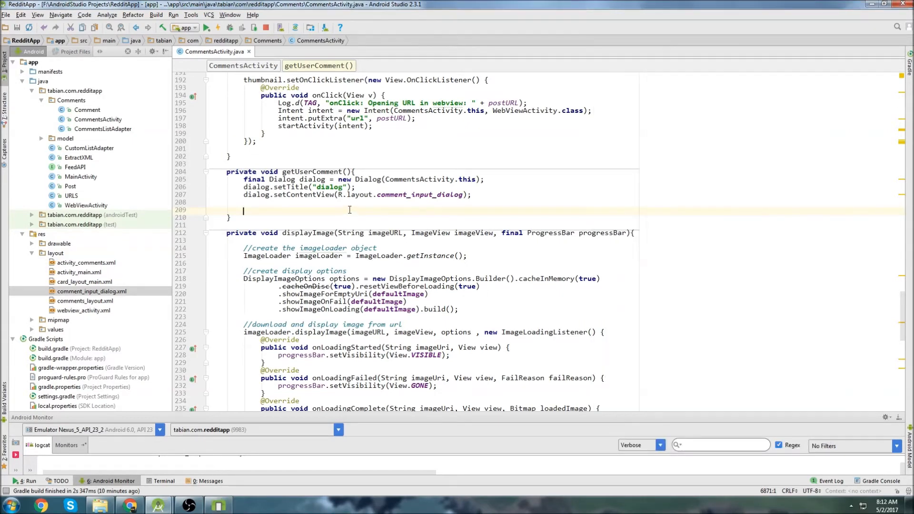
Step: Add an int width equal to 95% of the screen's widthPixels
text(int width)
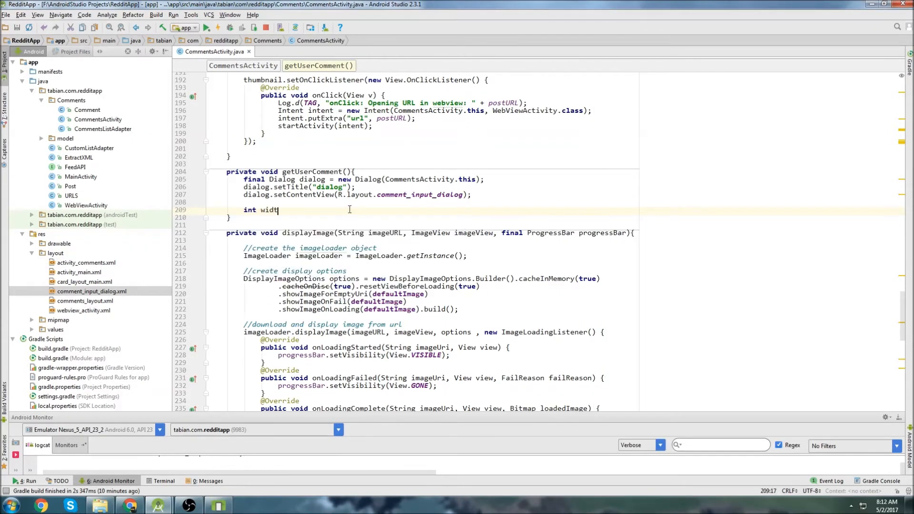
text(= ())
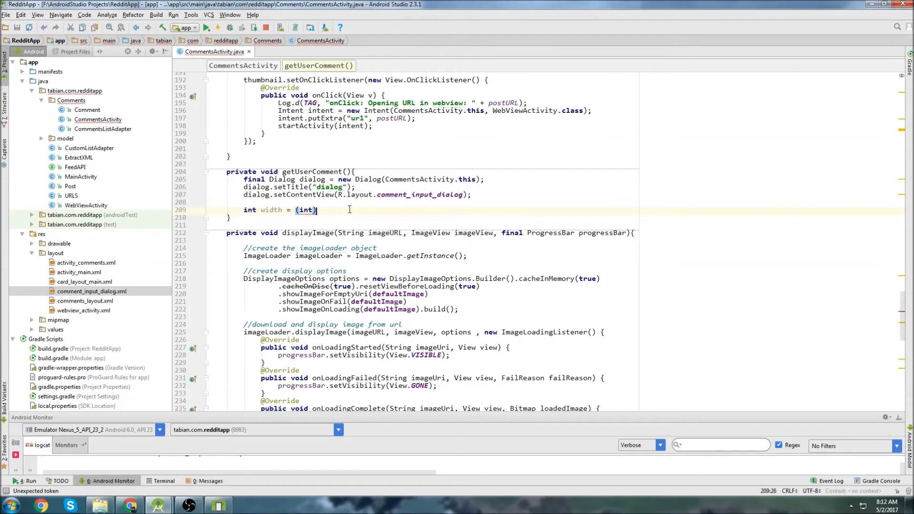
text(getResources())
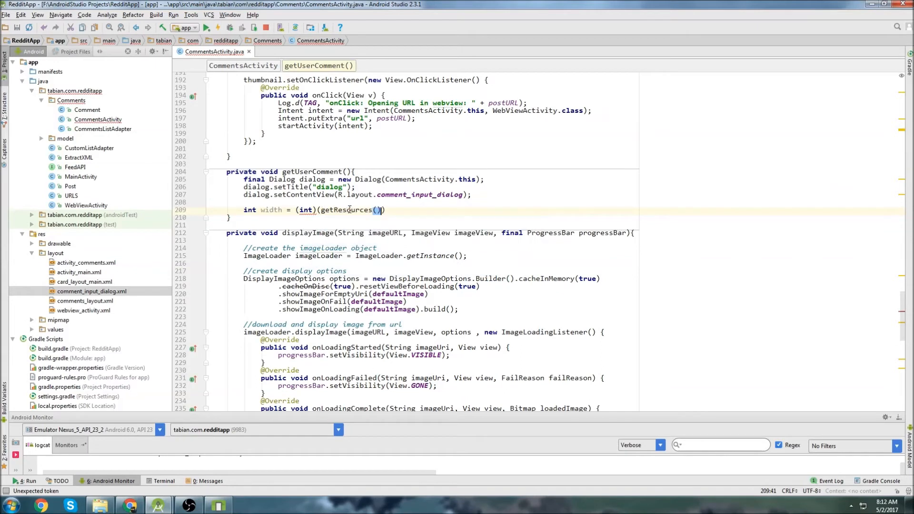
text())
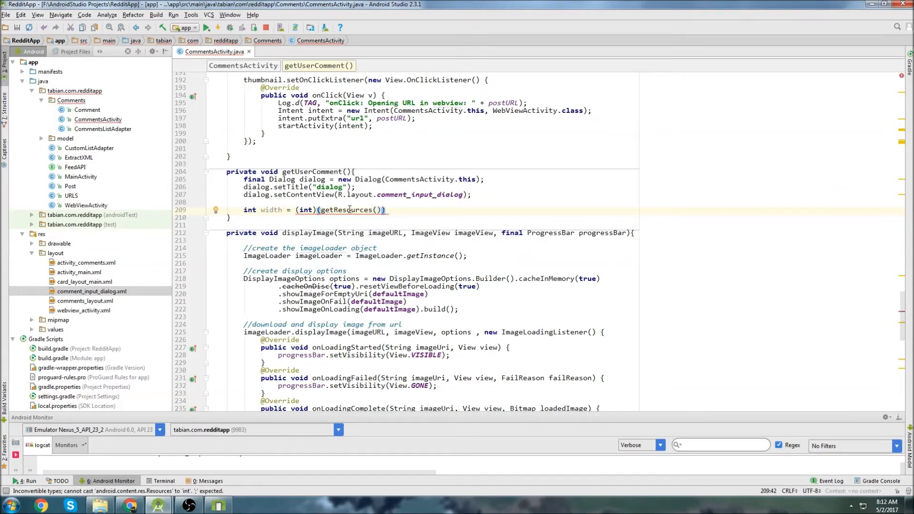
text(.getDisplayMetrics()
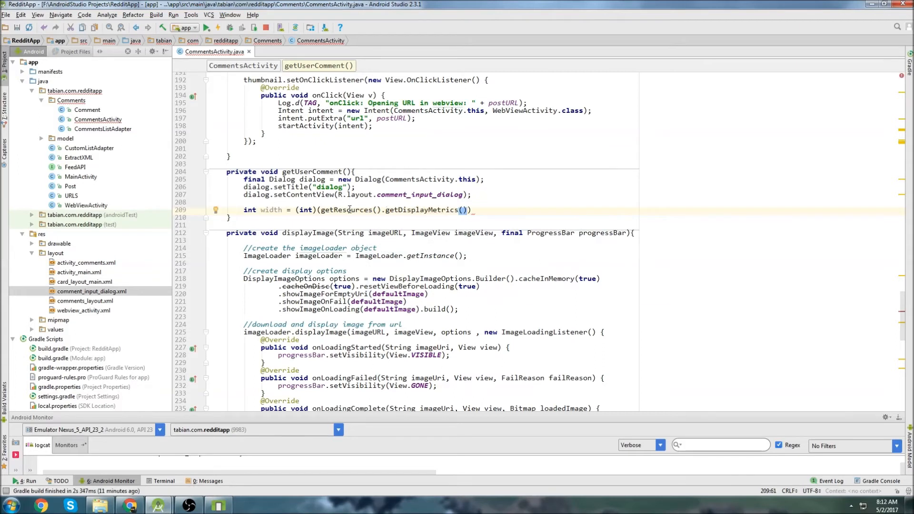
text(.widthPixels)
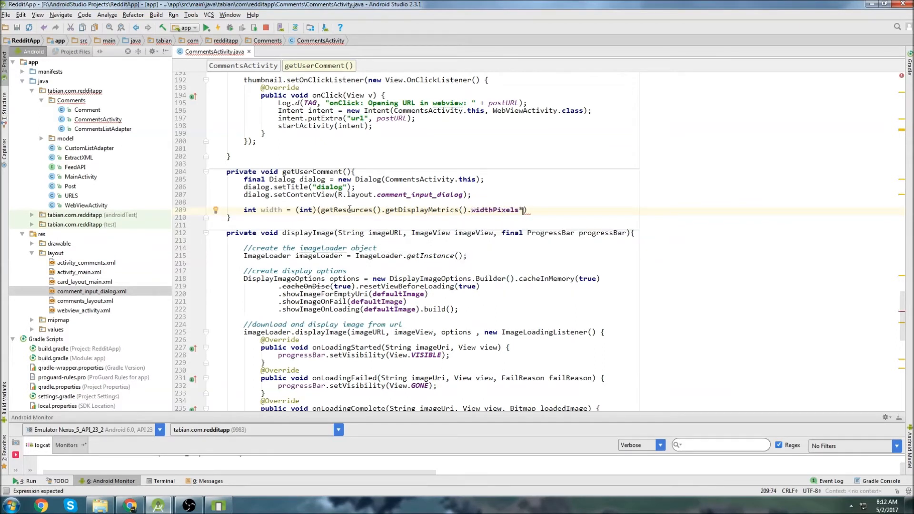
text(*0.95)
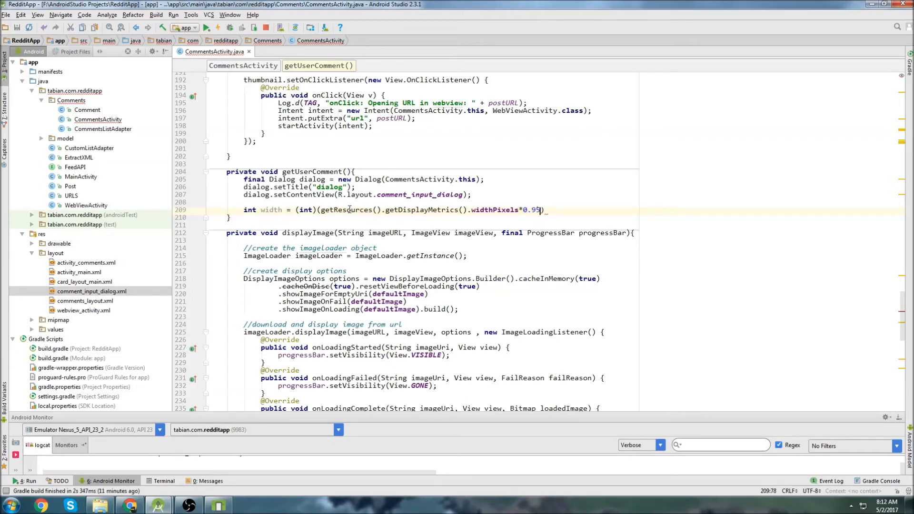
text(;)
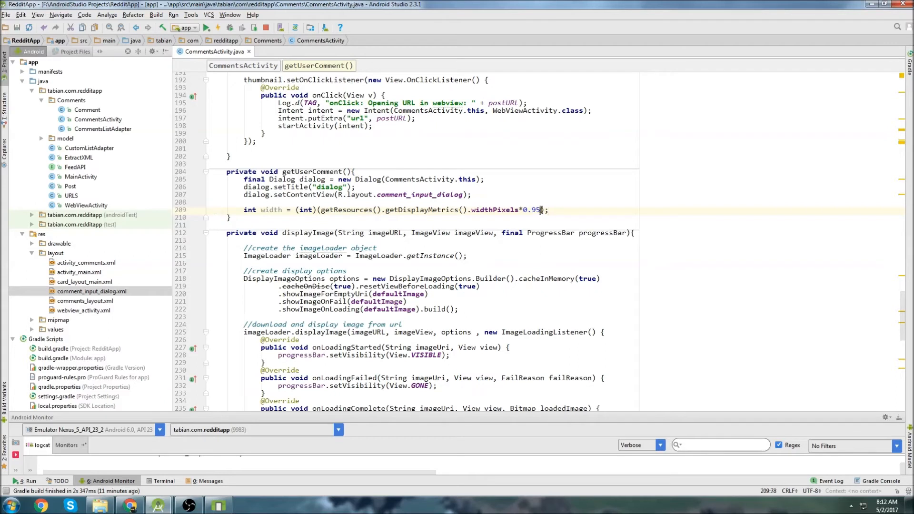
Step: Duplicate the width line and rename the copy's variable to height
double_click(531, 210)
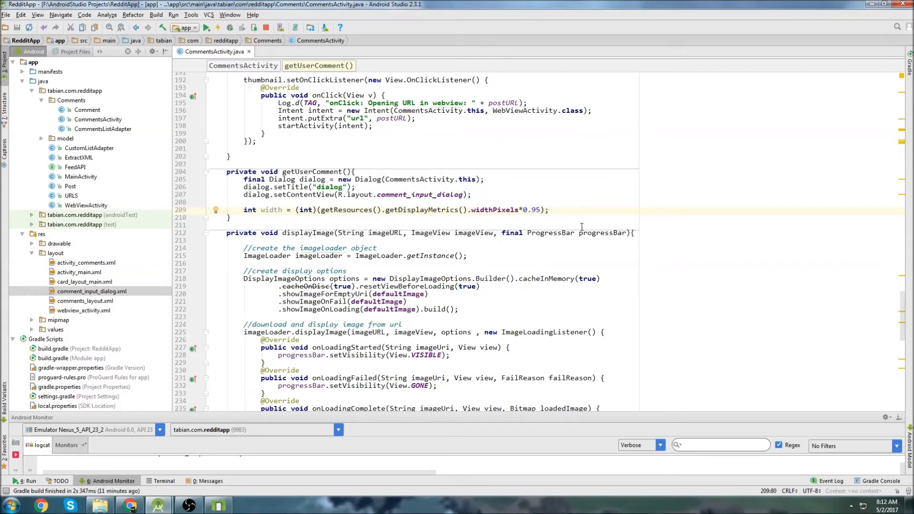
triple_click(395, 210)
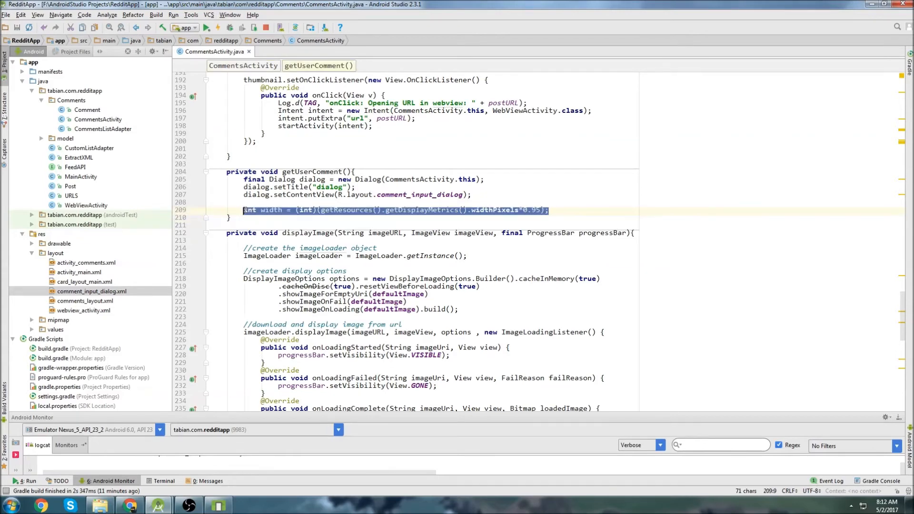
click(552, 210)
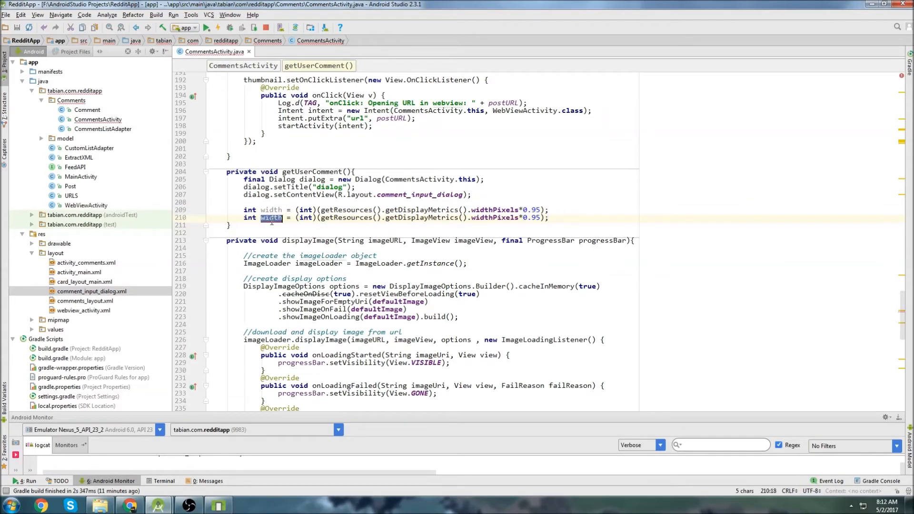
text(height)
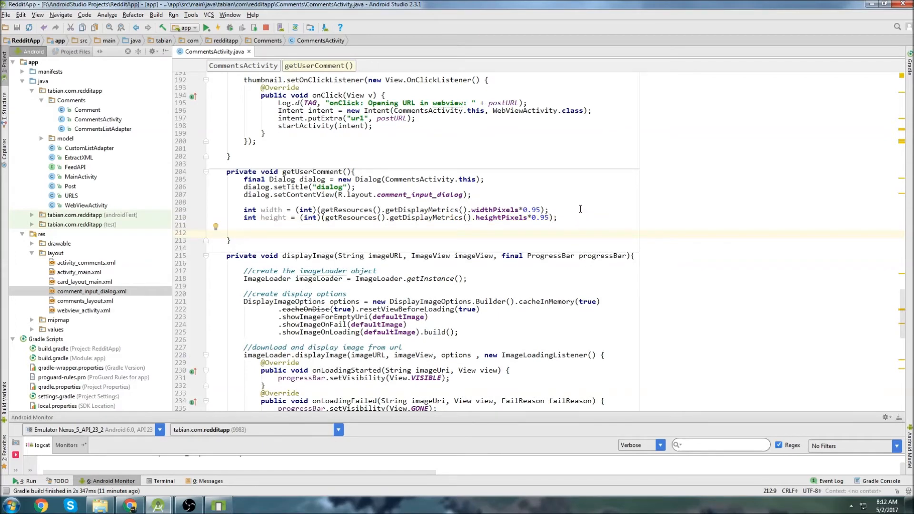
Step: Add dialog.getWindow().setLayout(width, height) and dialog.show() below the size variables
text(dialog.)
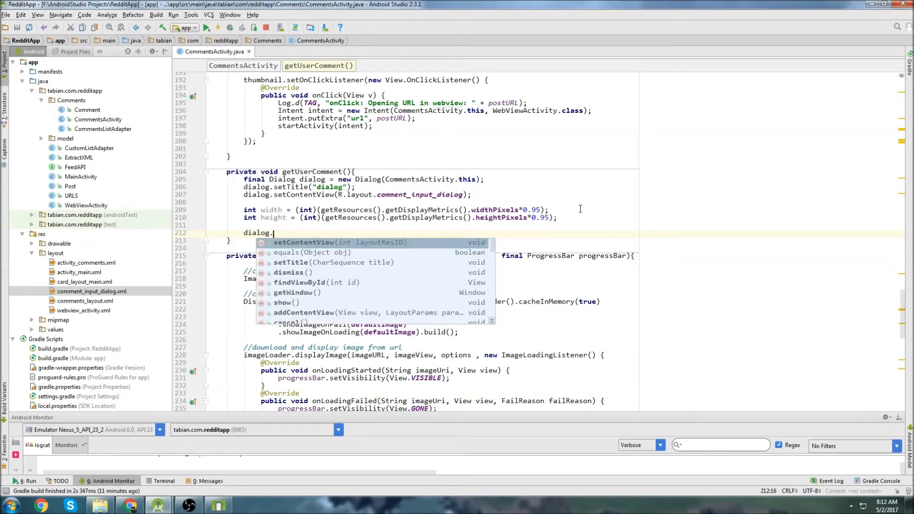
text(getw)
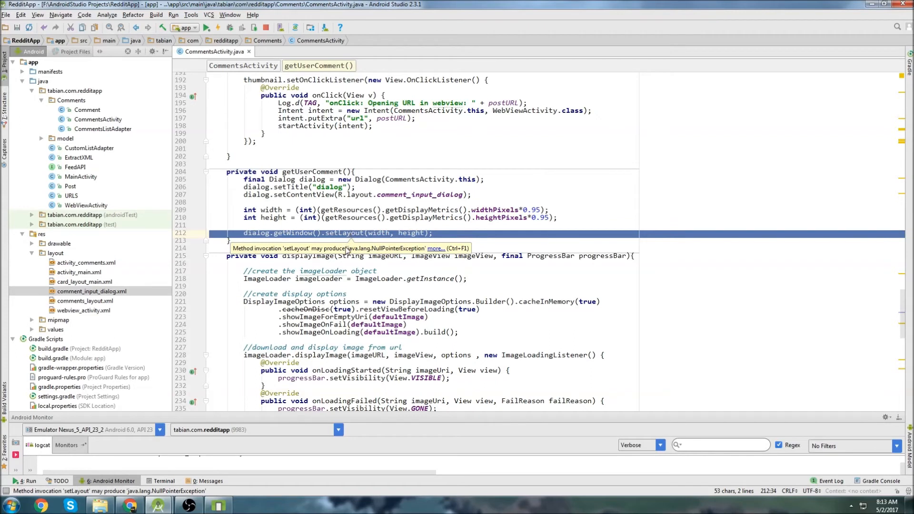
double_click(344, 233)
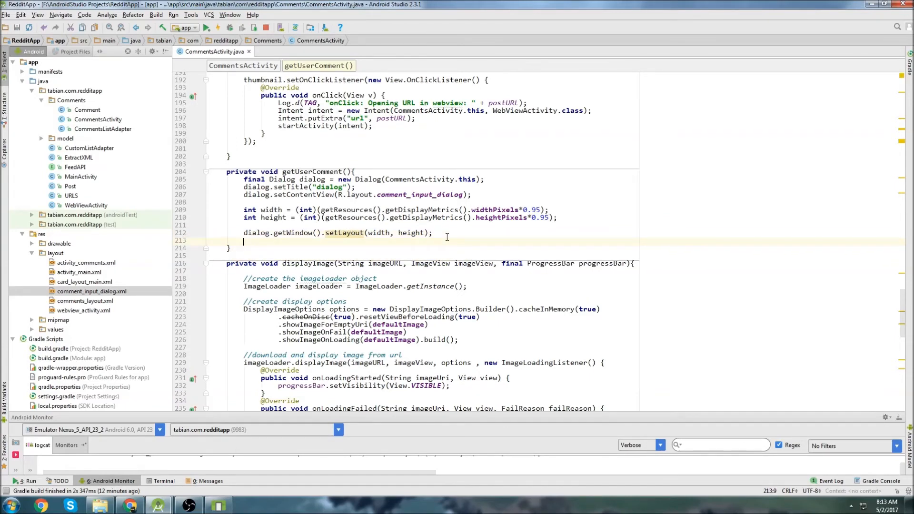
text(dialog)
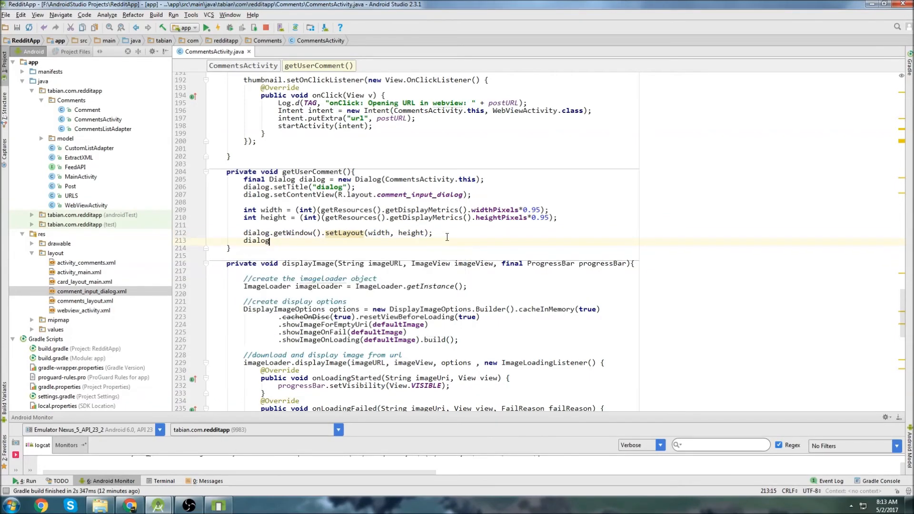
text(.show();)
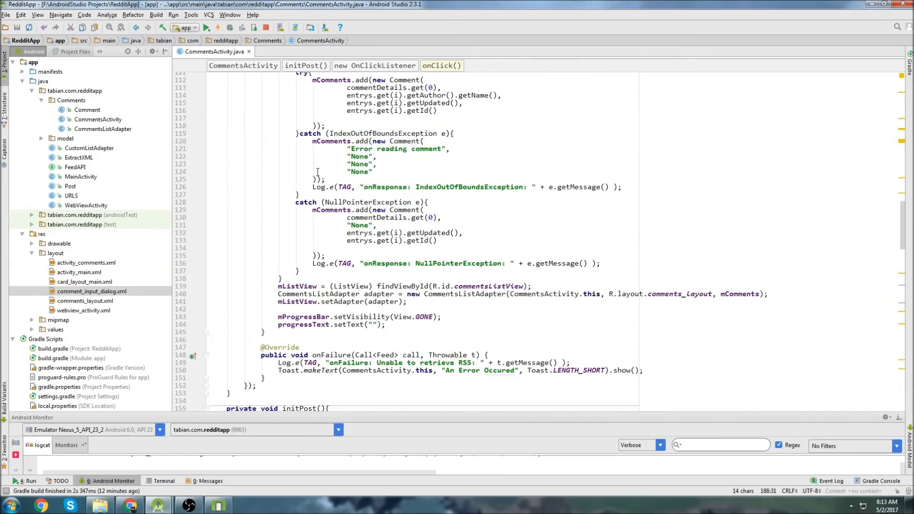
Step: After setAdapter in onResponse, add setOnItemClickListener whose onItemClick calls getUserComment()
scroll(down, 3)
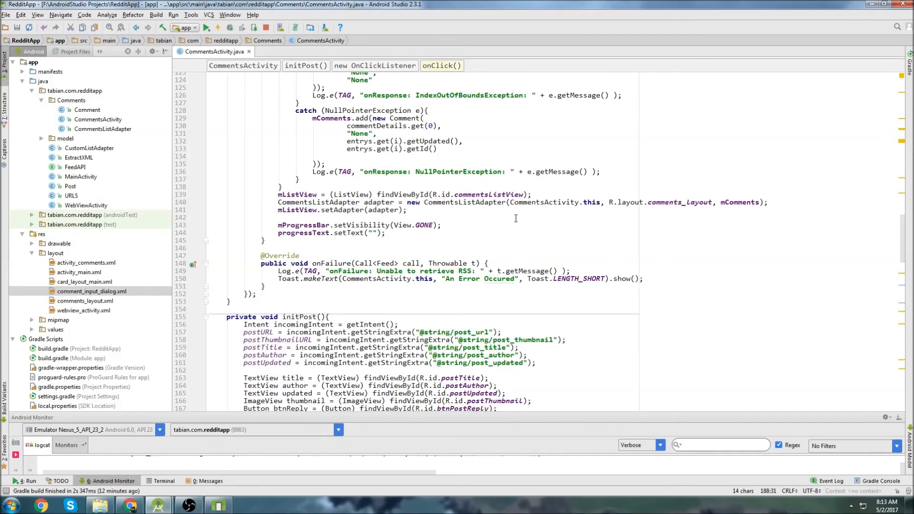
scroll(up, 3)
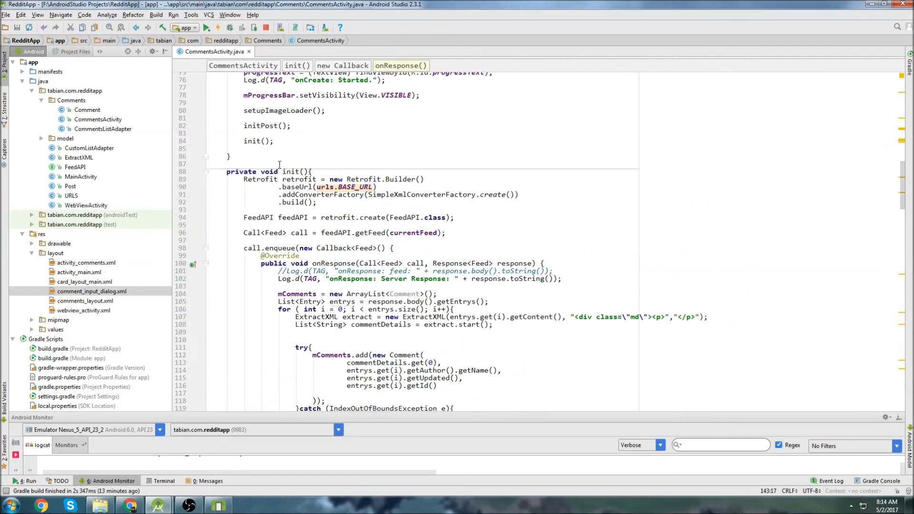
scroll(down, 3)
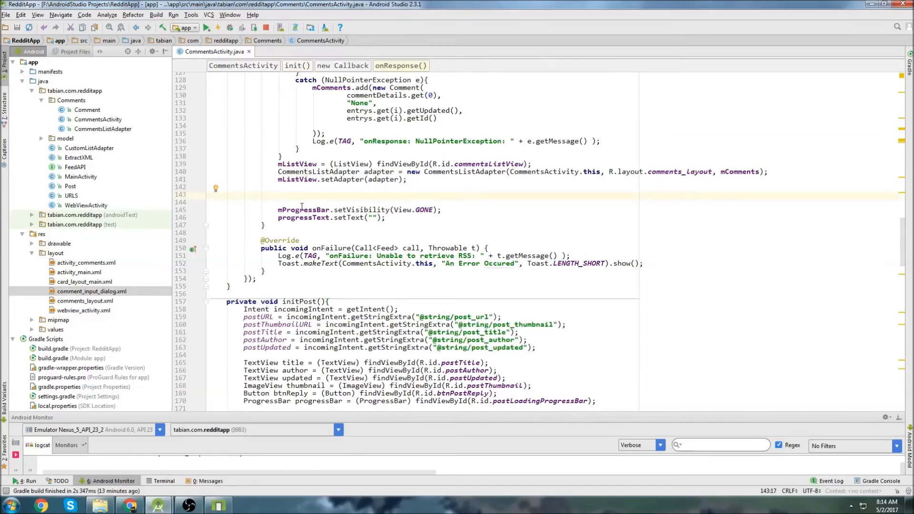
text(setOnItemClickListener(new AdapterView.OnItemClickListener() {)
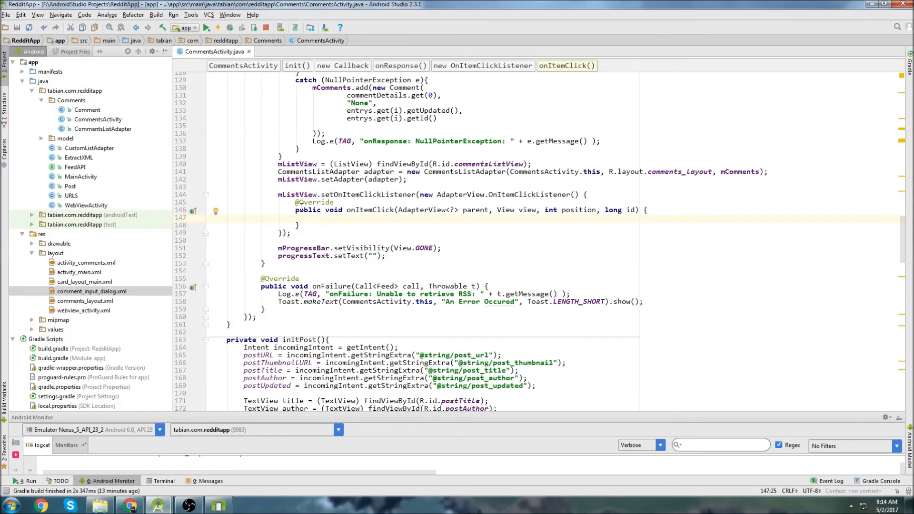
text(getu)
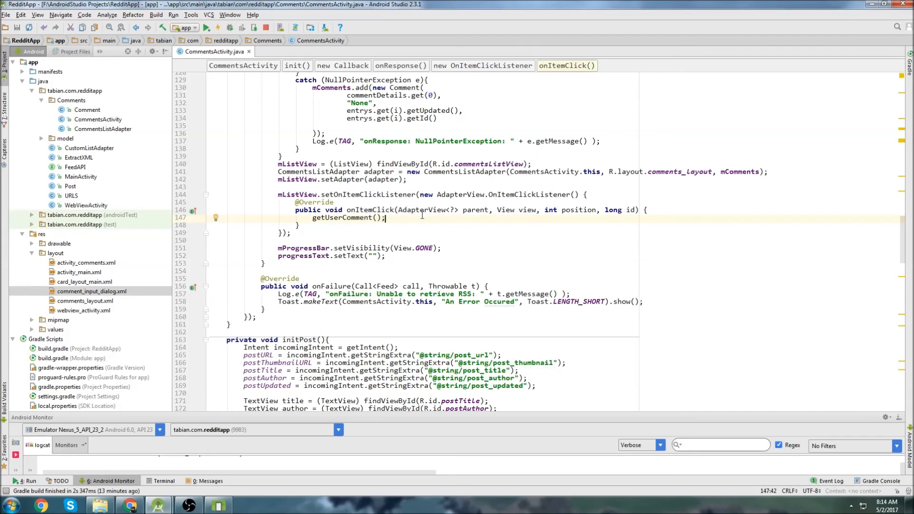
mouse_move(419, 183)
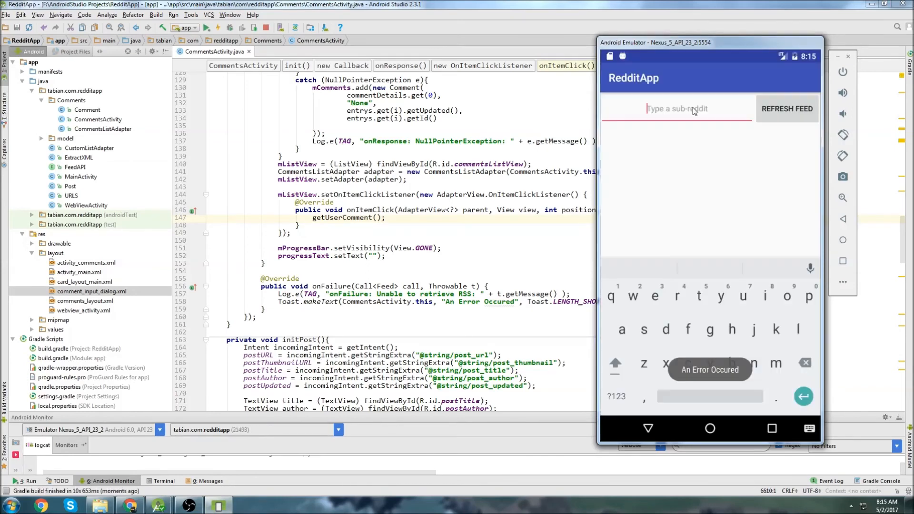
Step: Load the 'funny' feed, hide the keyboard, and tap reply to show the comment dialog
text(funny)
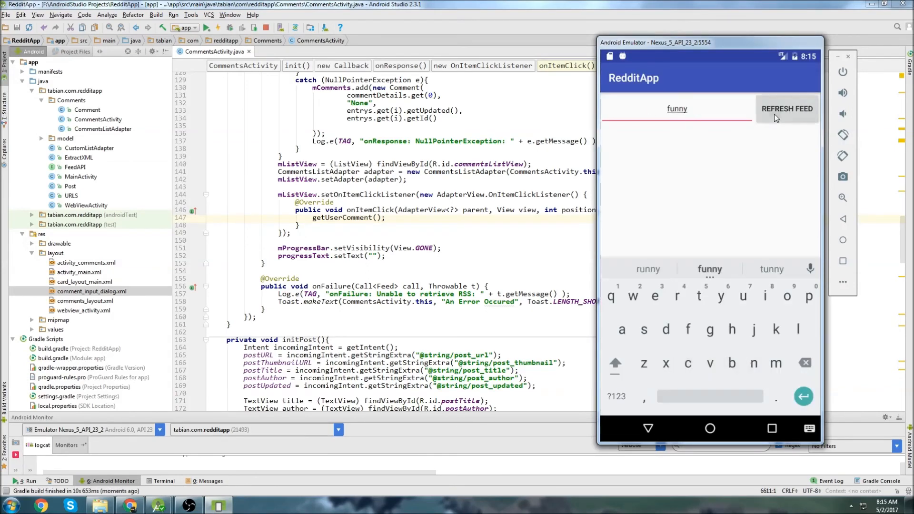
click(786, 108)
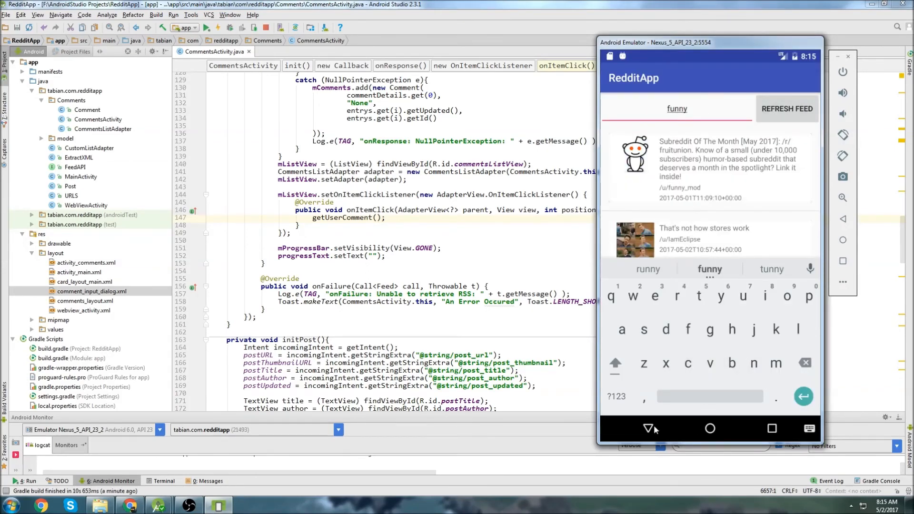
click(705, 239)
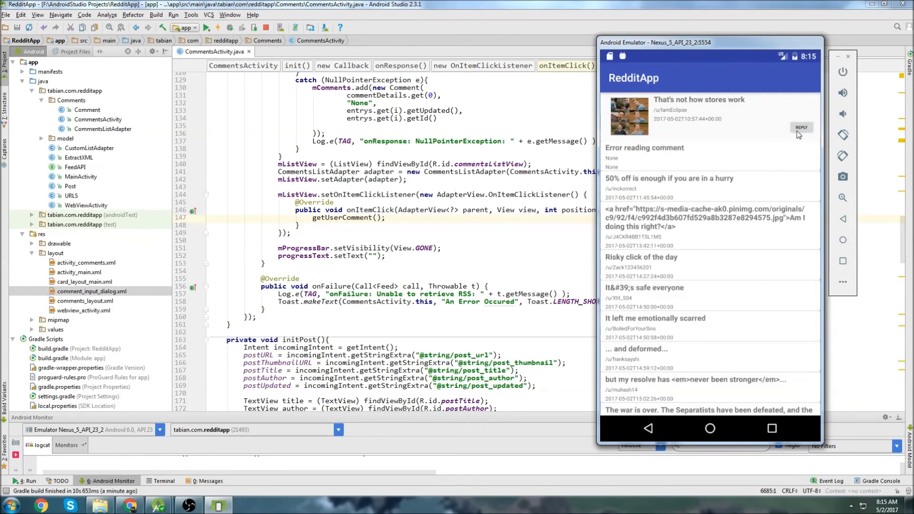
click(801, 127)
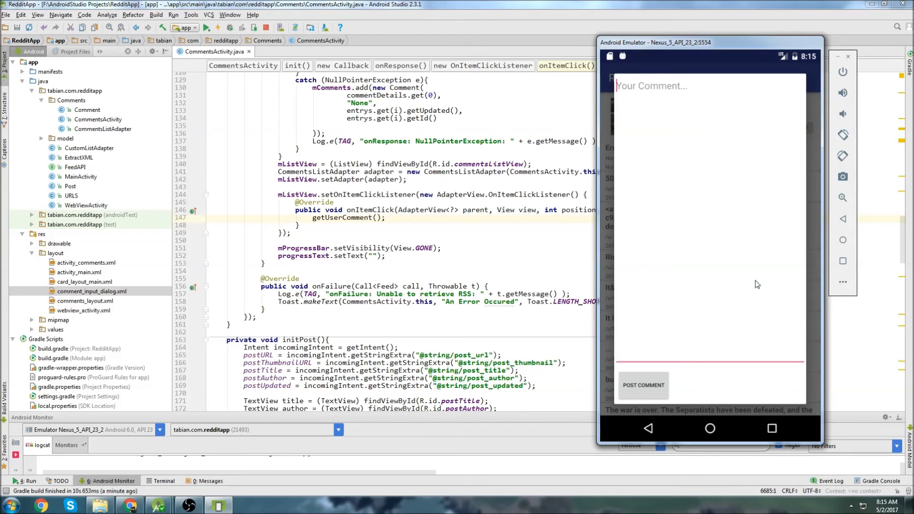
mouse_move(715, 226)
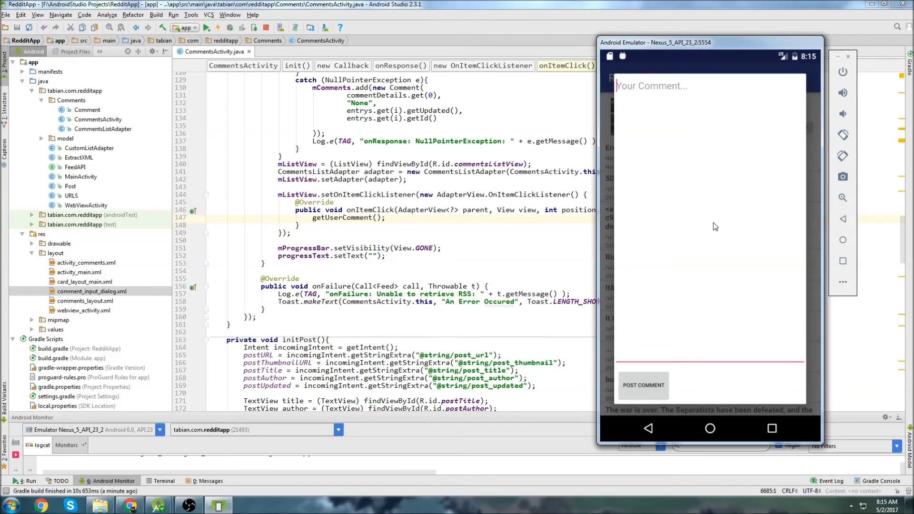
mouse_move(664, 439)
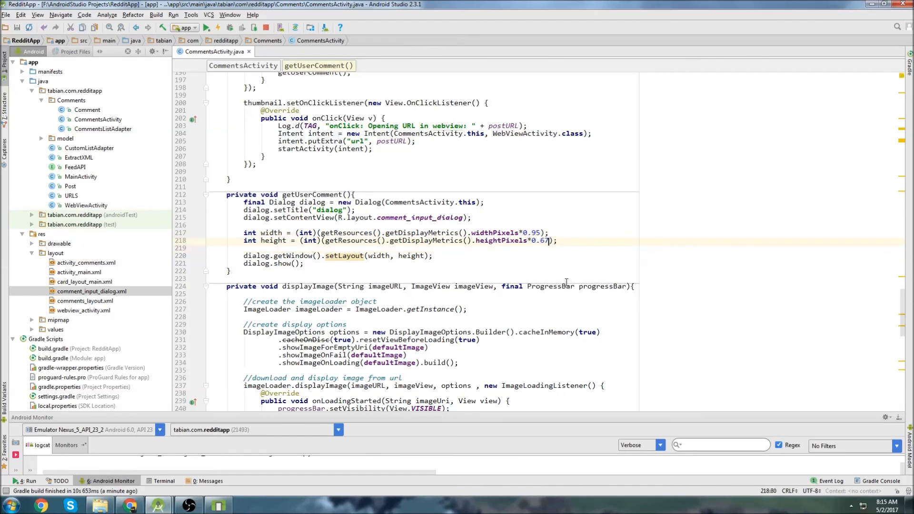
Step: Change the height multiplier from 0.67 to 0.6, then dismiss the dialog in the emulator
key(BackSpace)
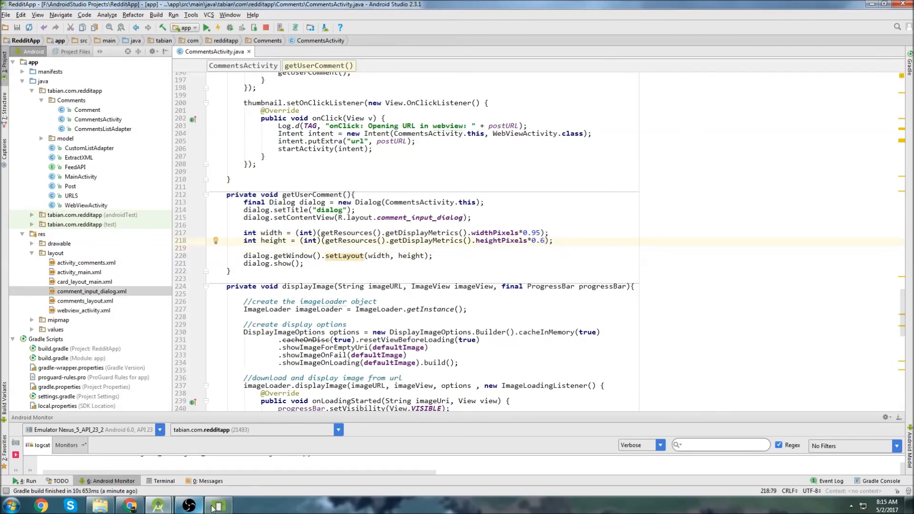
click(217, 504)
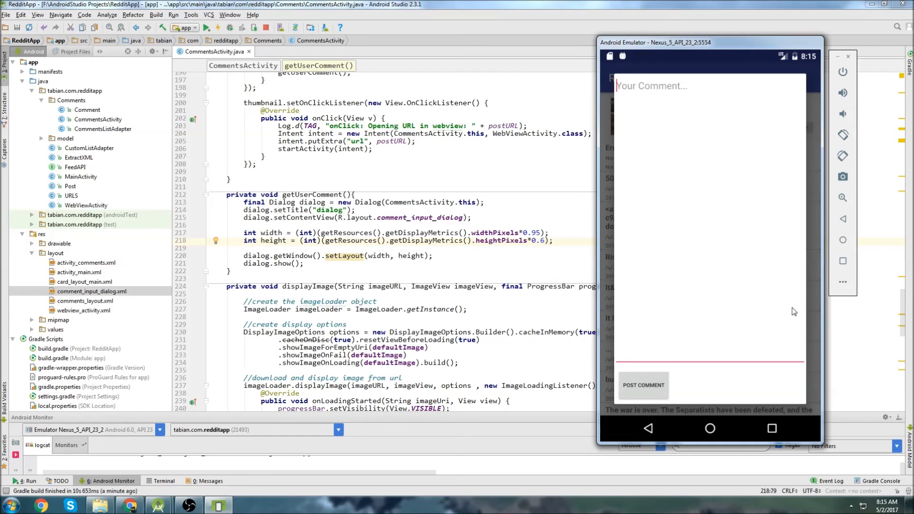
mouse_move(649, 123)
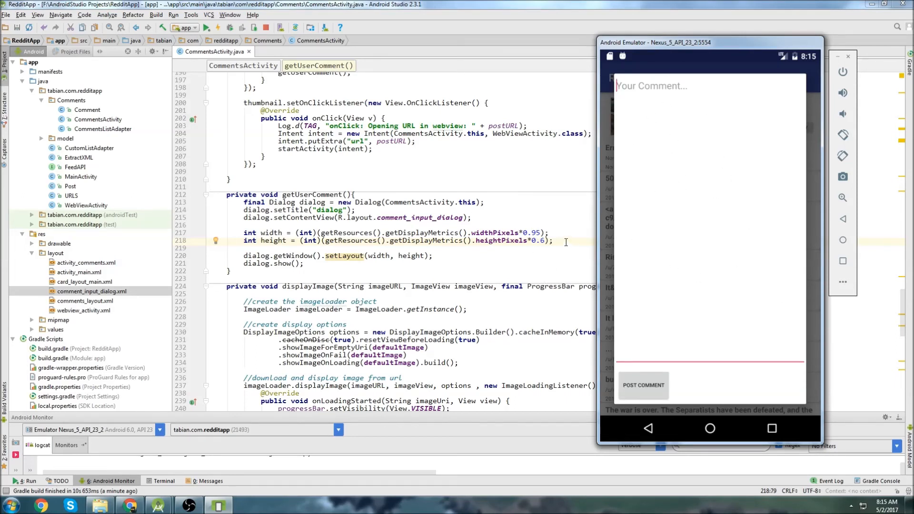
mouse_move(607, 358)
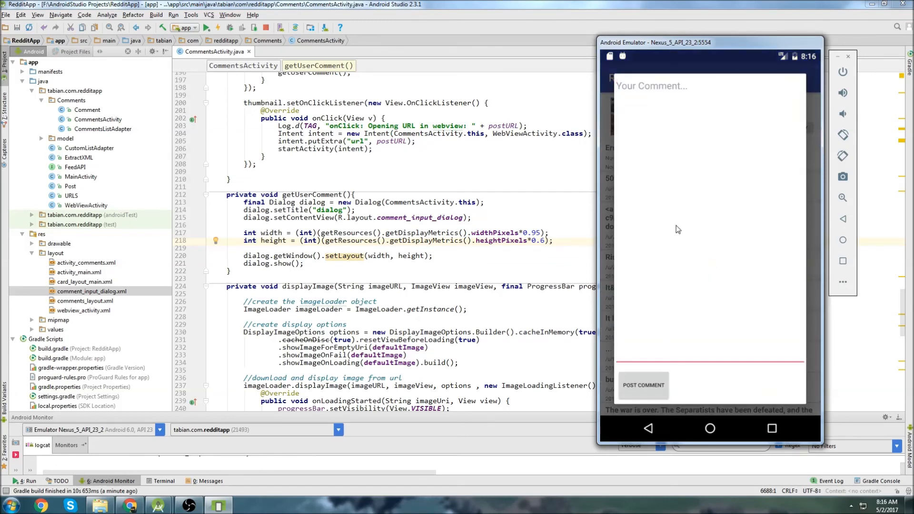
click(649, 429)
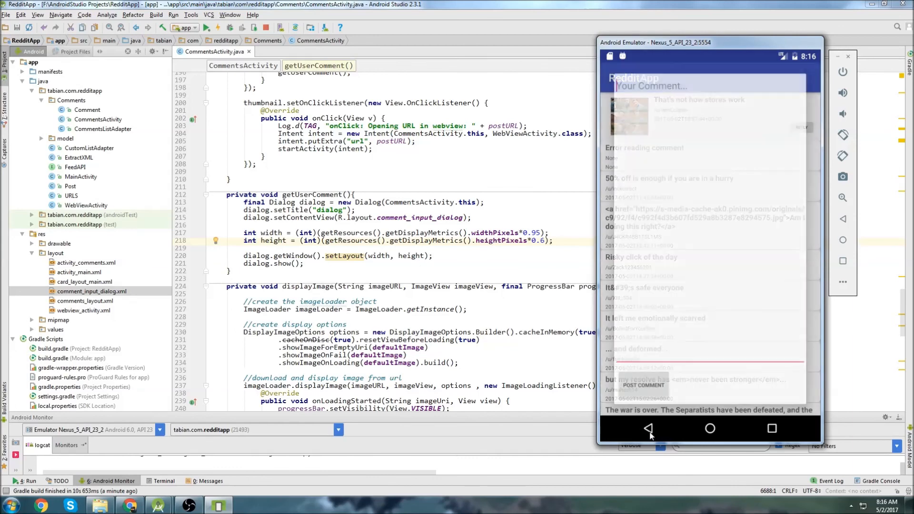